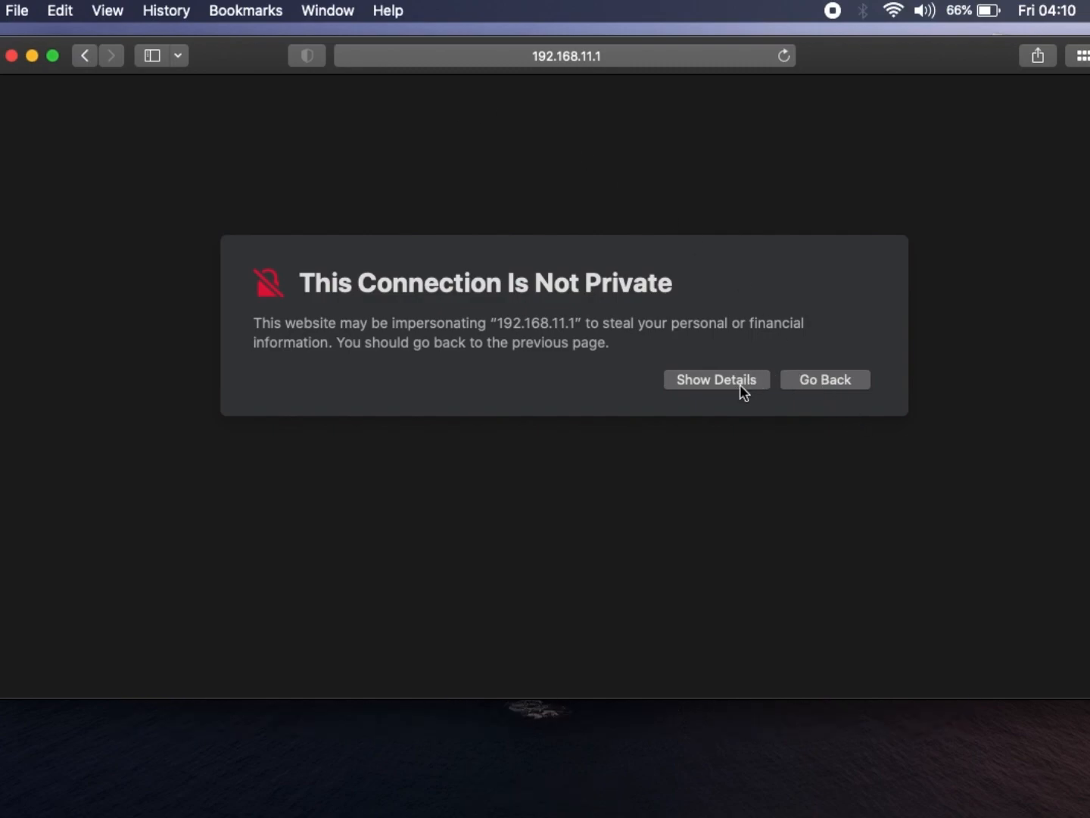
Bypass Safari's certificate warning and visit 192.168.11.1 anyway.
{"action": "left_click", "coordinate": [714, 379]}
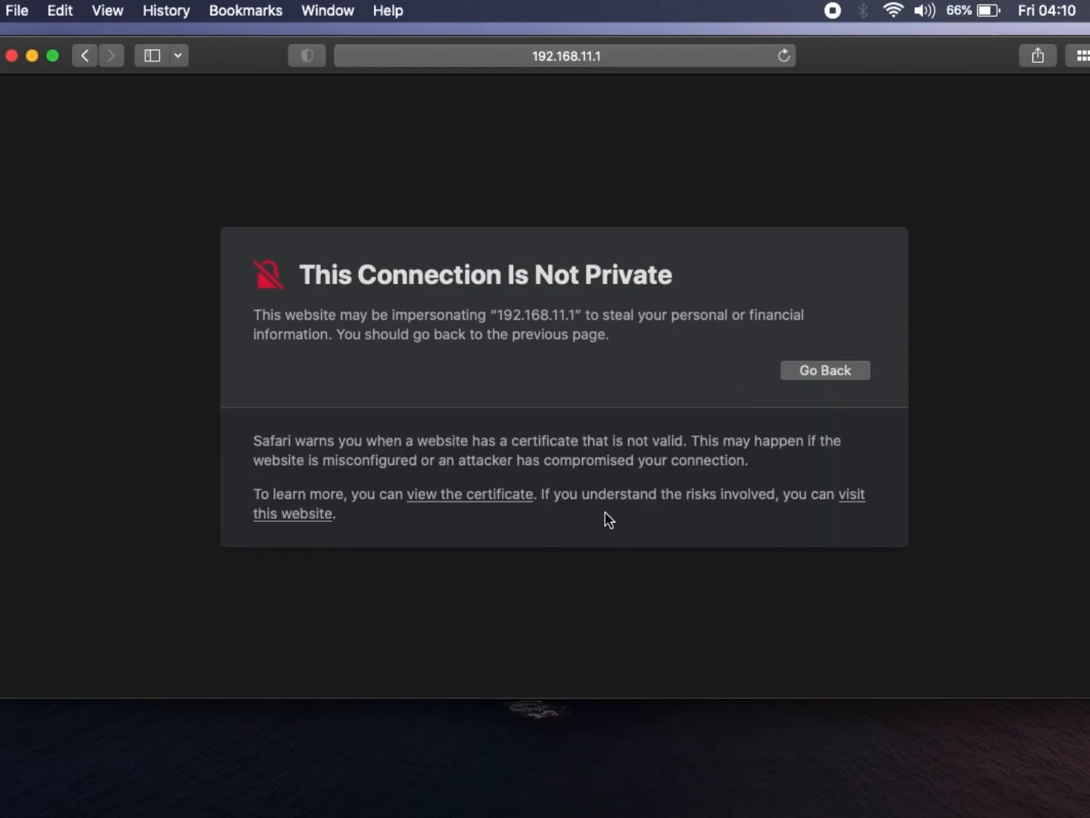
{"action": "mouse_move", "coordinate": [854, 503]}
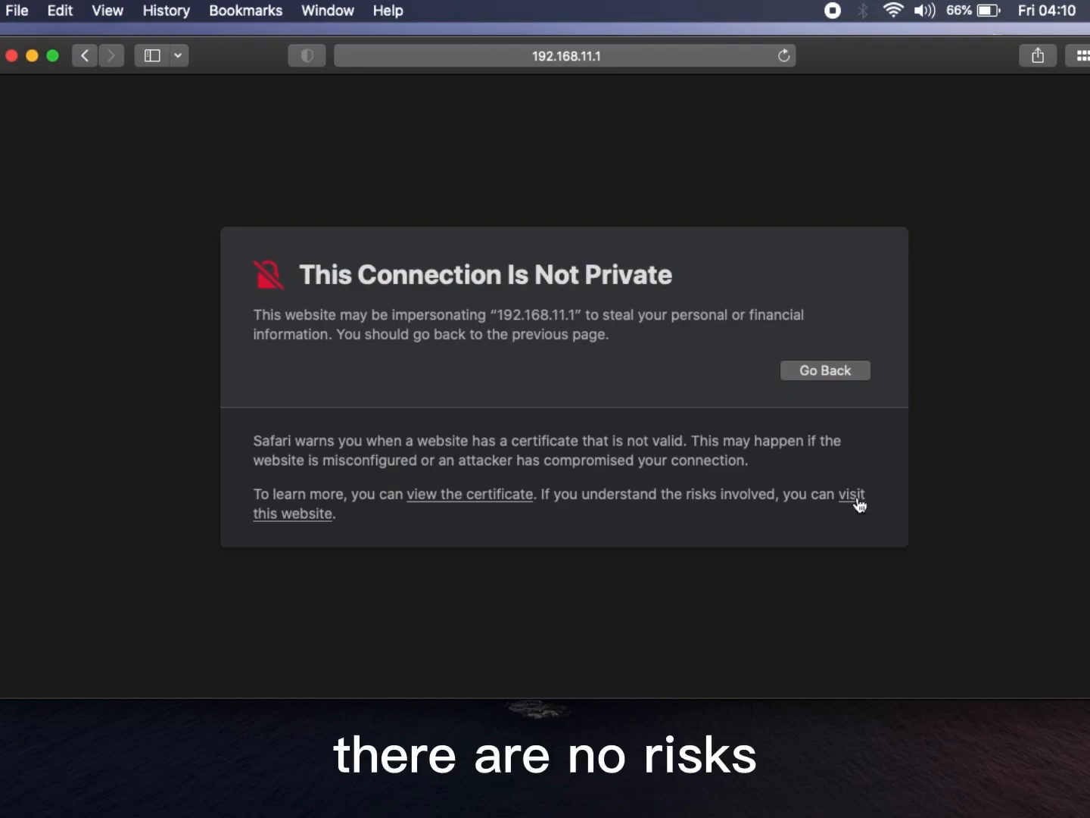
{"action": "left_click", "coordinate": [291, 513]}
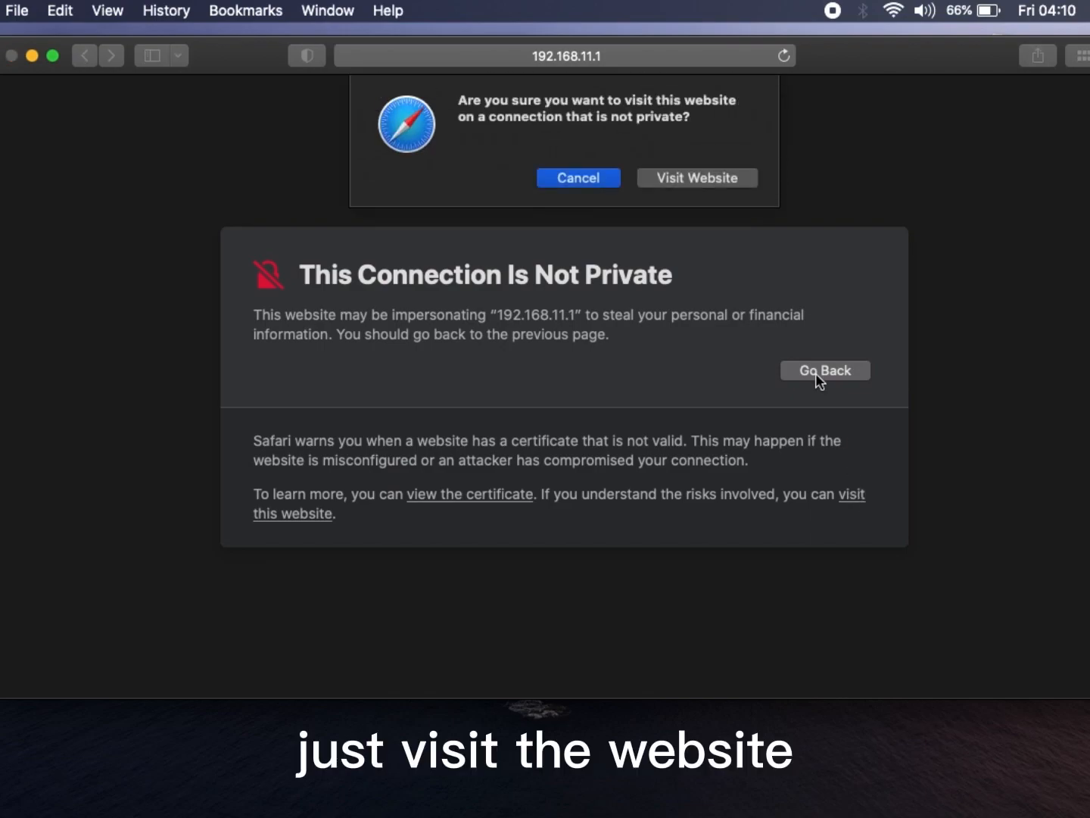
{"action": "left_click", "coordinate": [696, 178]}
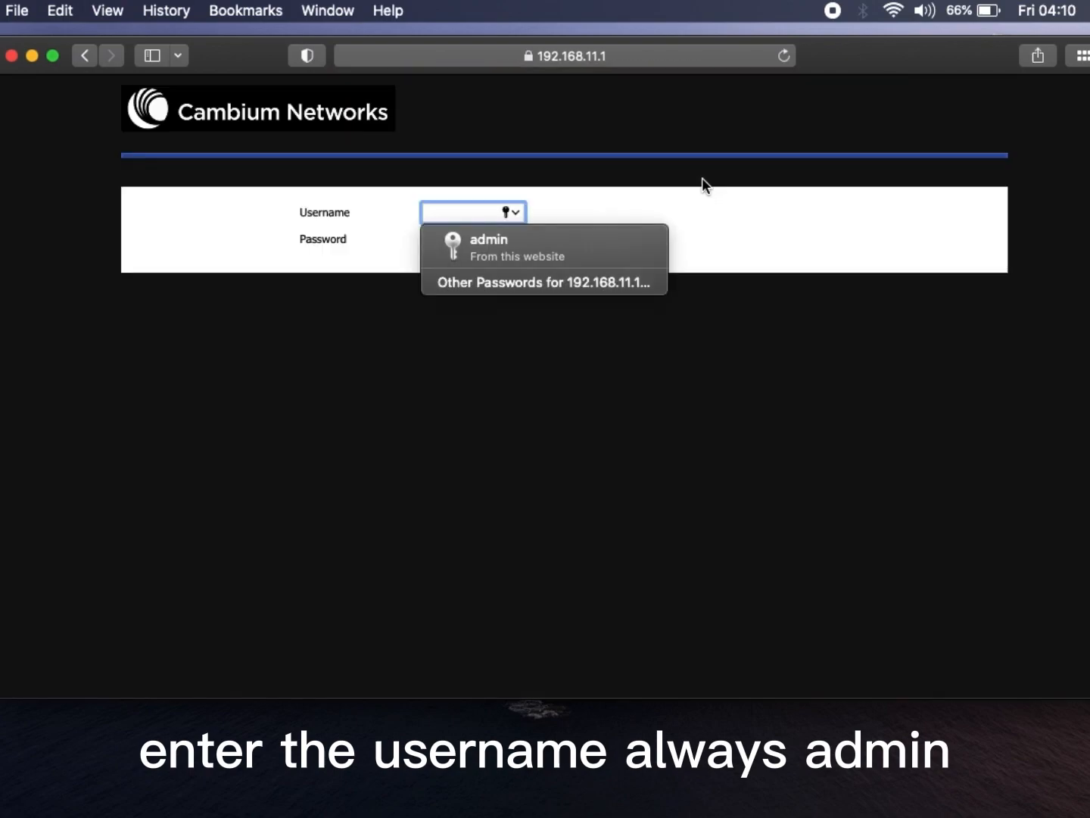
{"action": "mouse_move", "coordinate": [614, 249]}
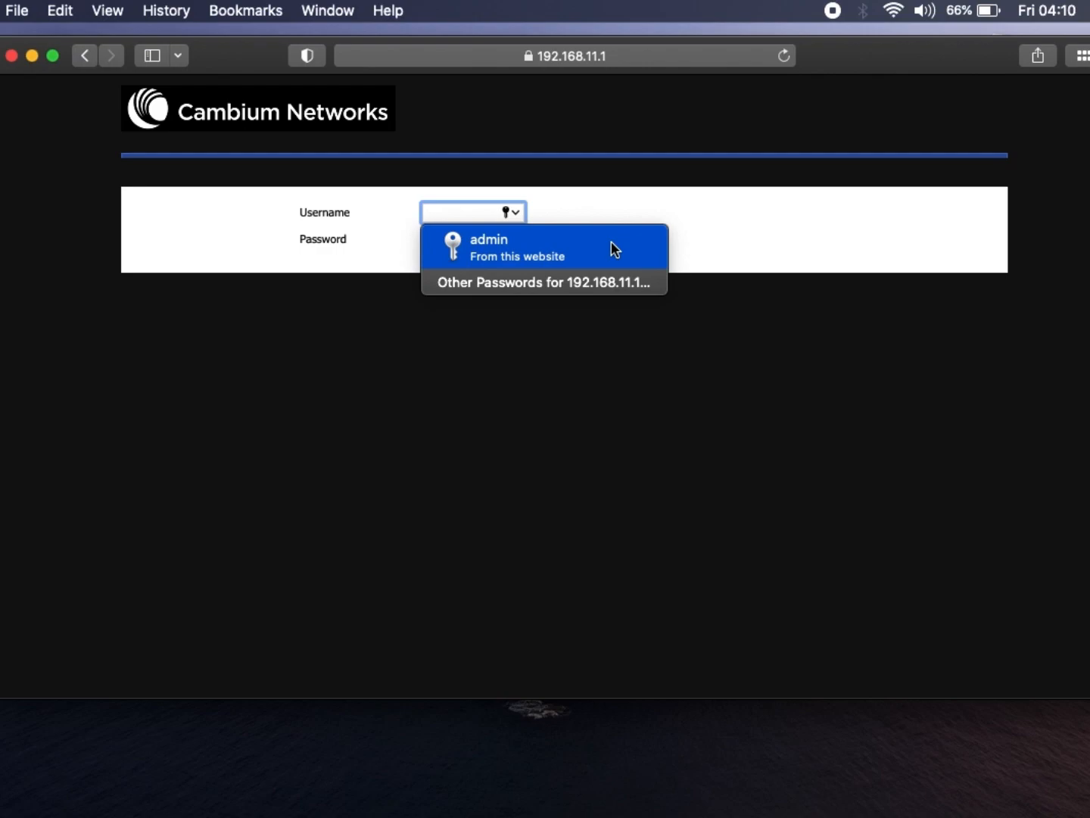
Autofill the saved admin credentials and log in to the cnPilot R201.
{"action": "left_click", "coordinate": [517, 246]}
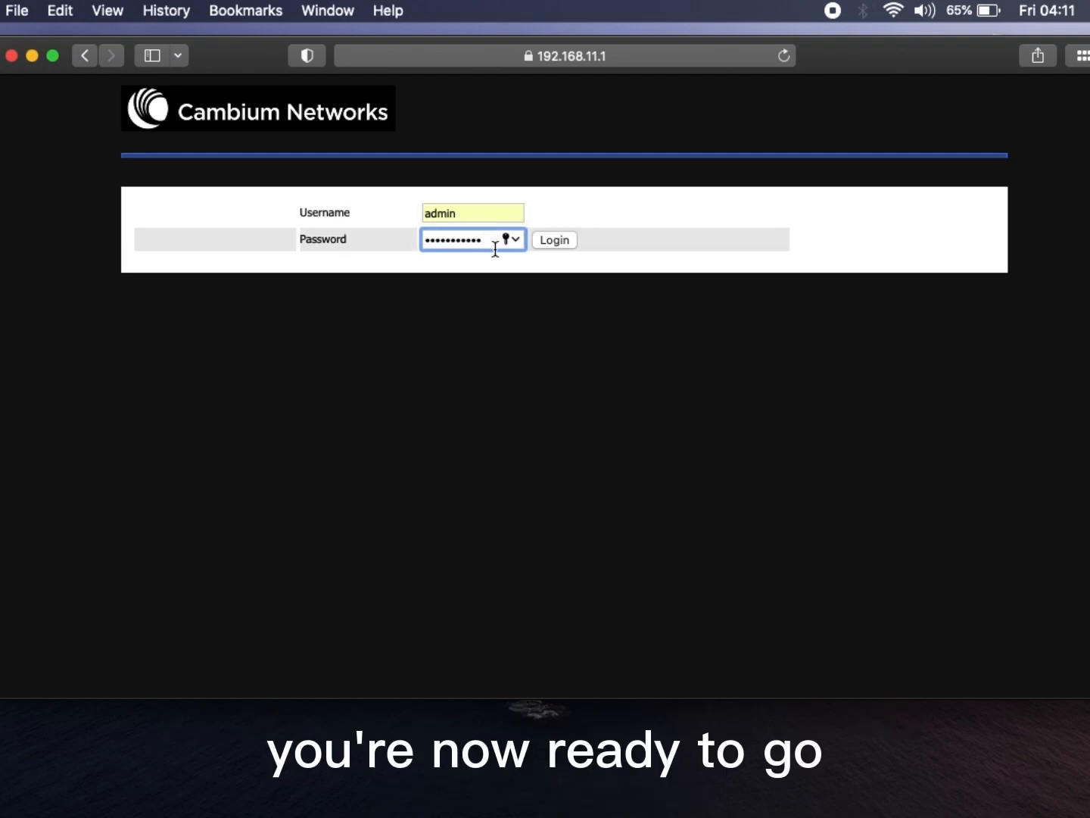
{"action": "left_click", "coordinate": [554, 240]}
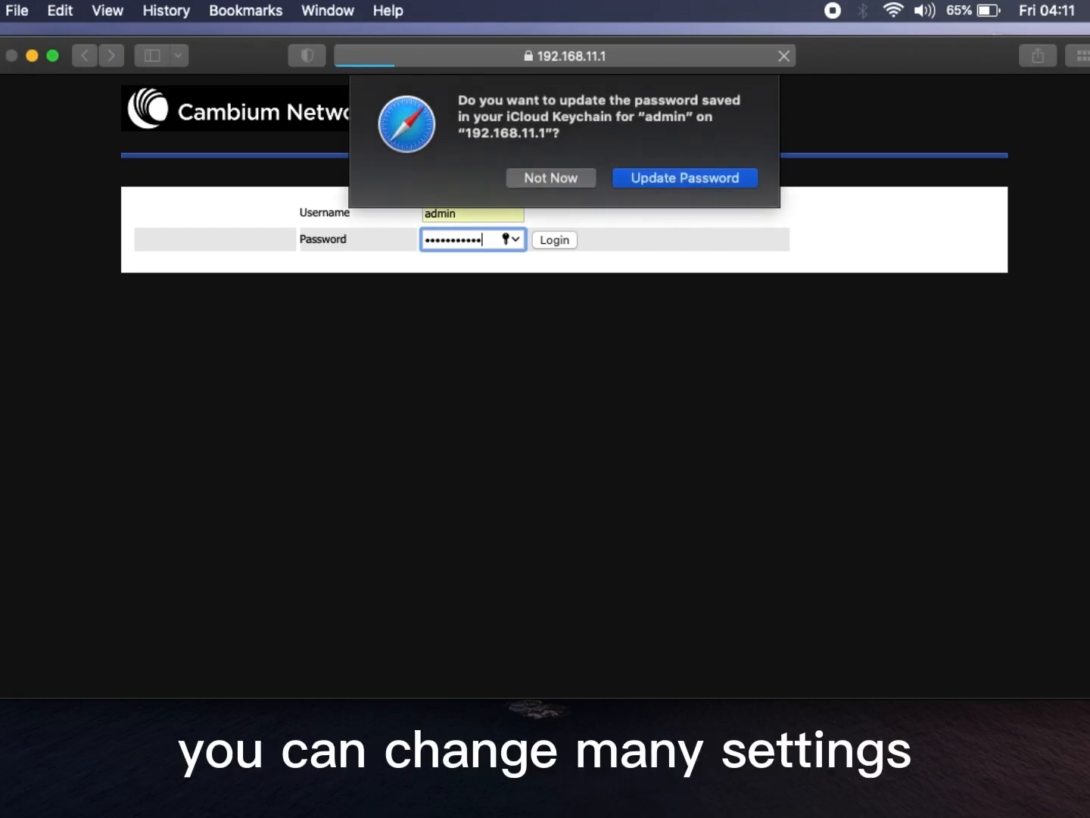
{"action": "left_click", "coordinate": [554, 240]}
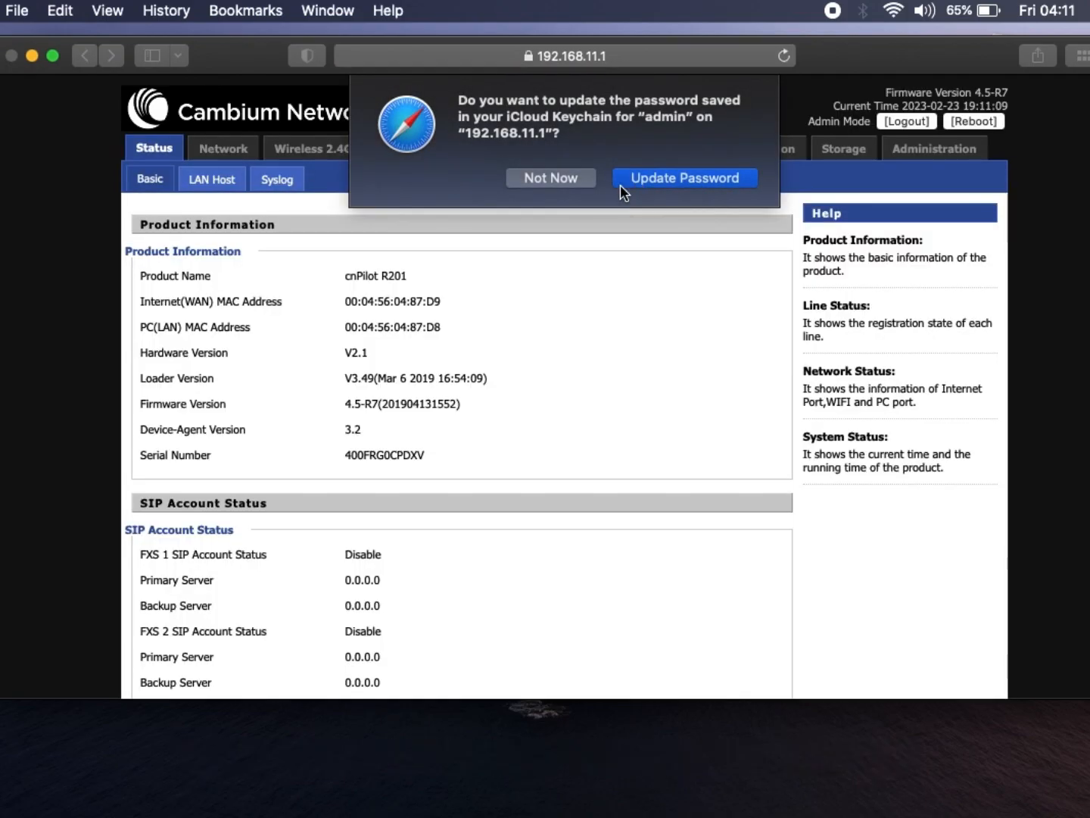
Dismiss the Keychain prompt and scroll through the Status > Basic details and back.
{"action": "left_click", "coordinate": [551, 177]}
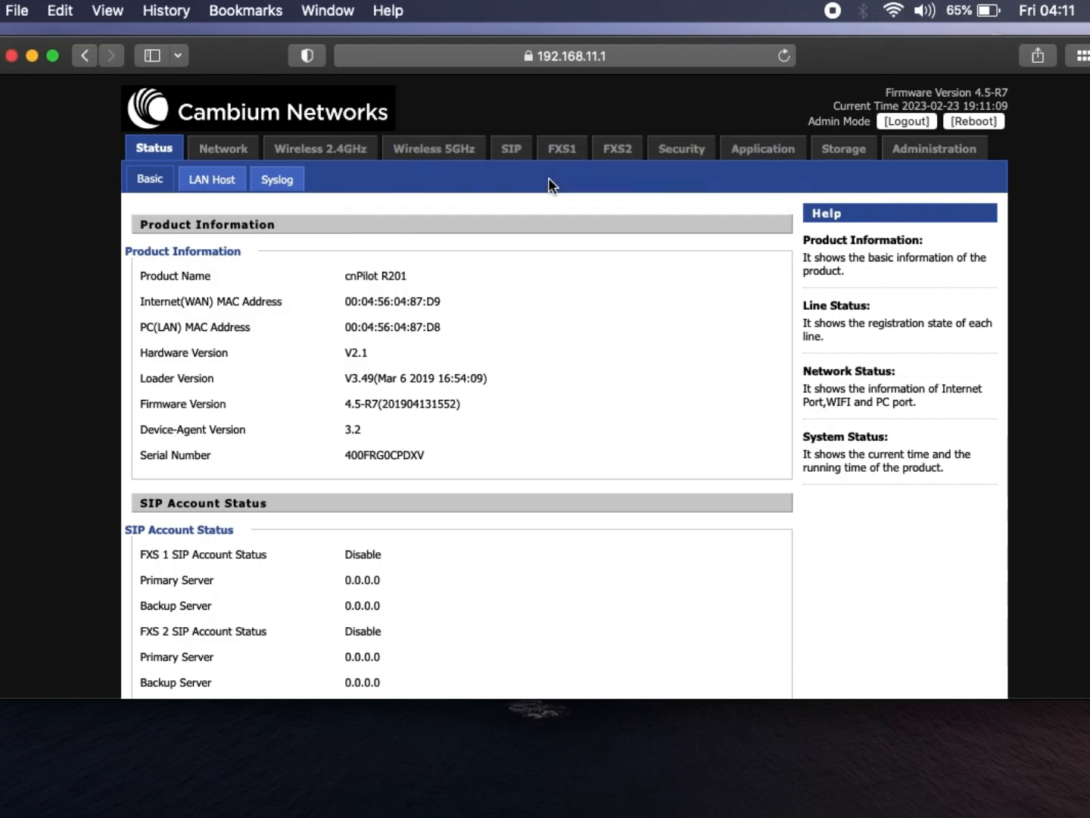
{"action": "mouse_move", "coordinate": [413, 375]}
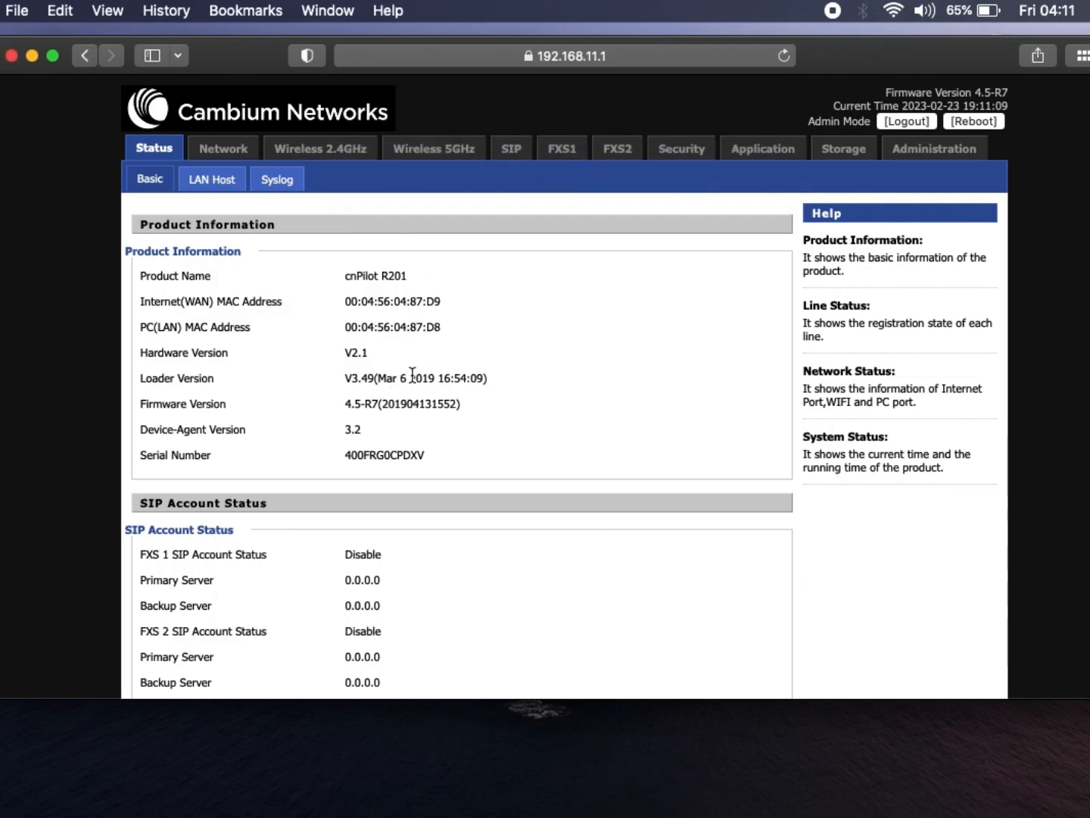
{"action": "mouse_move", "coordinate": [411, 432]}
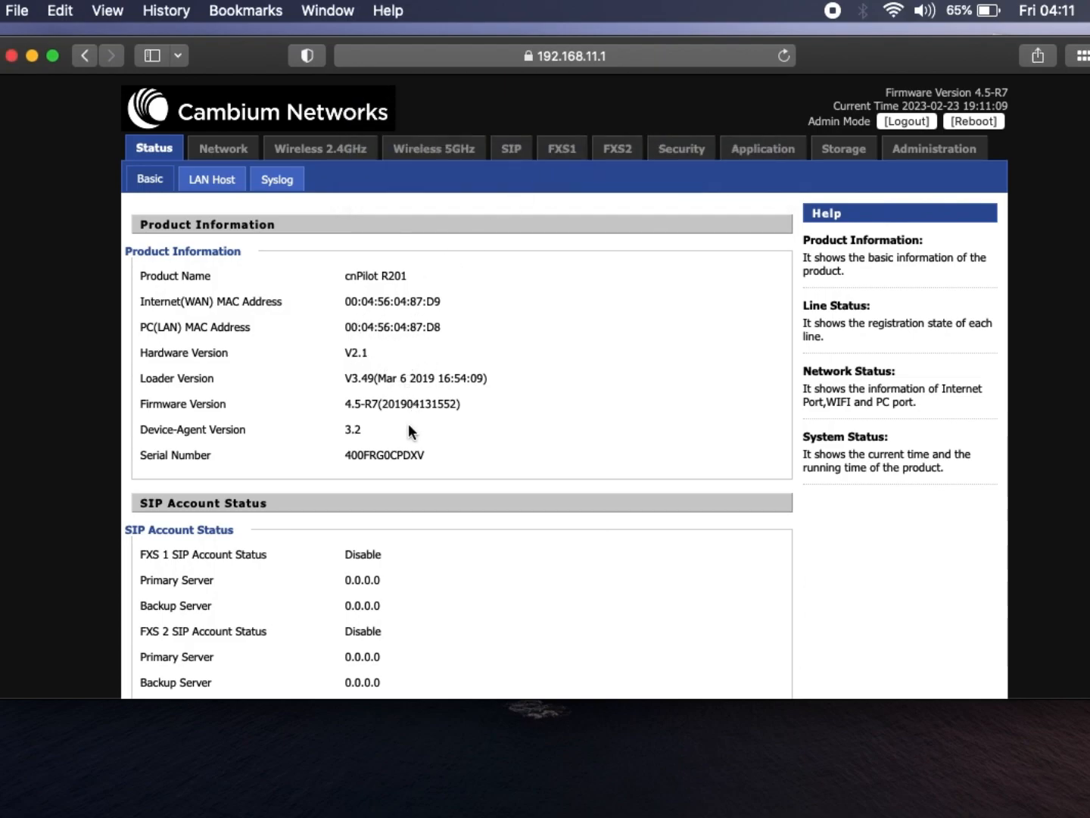
{"action": "mouse_move", "coordinate": [406, 580]}
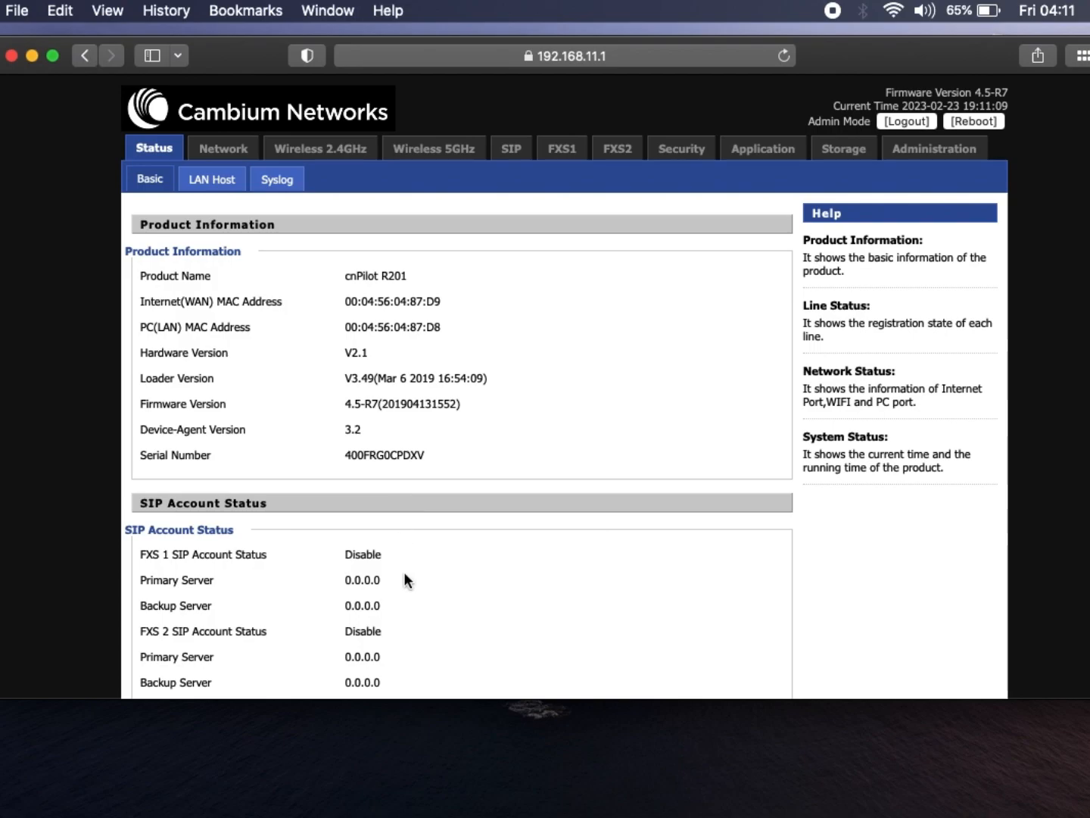
{"action": "scroll", "scroll_direction": "down", "scroll_amount": 3}
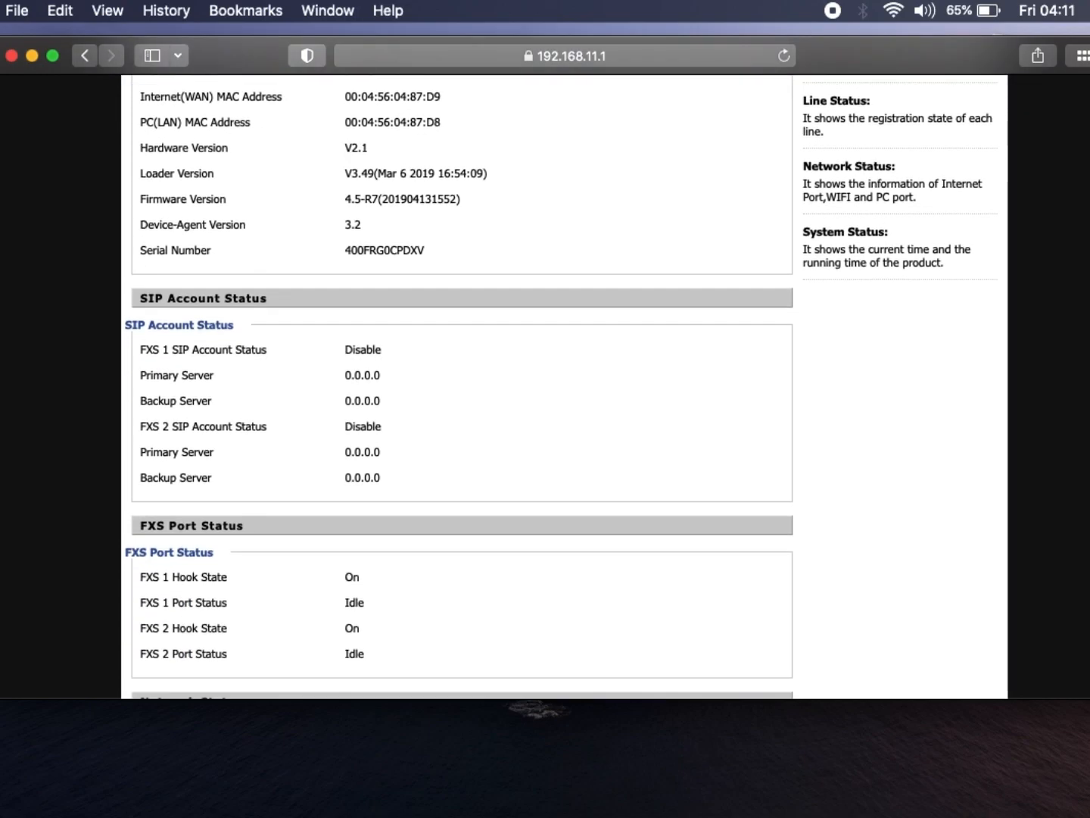
{"action": "scroll", "scroll_direction": "down", "scroll_amount": 3}
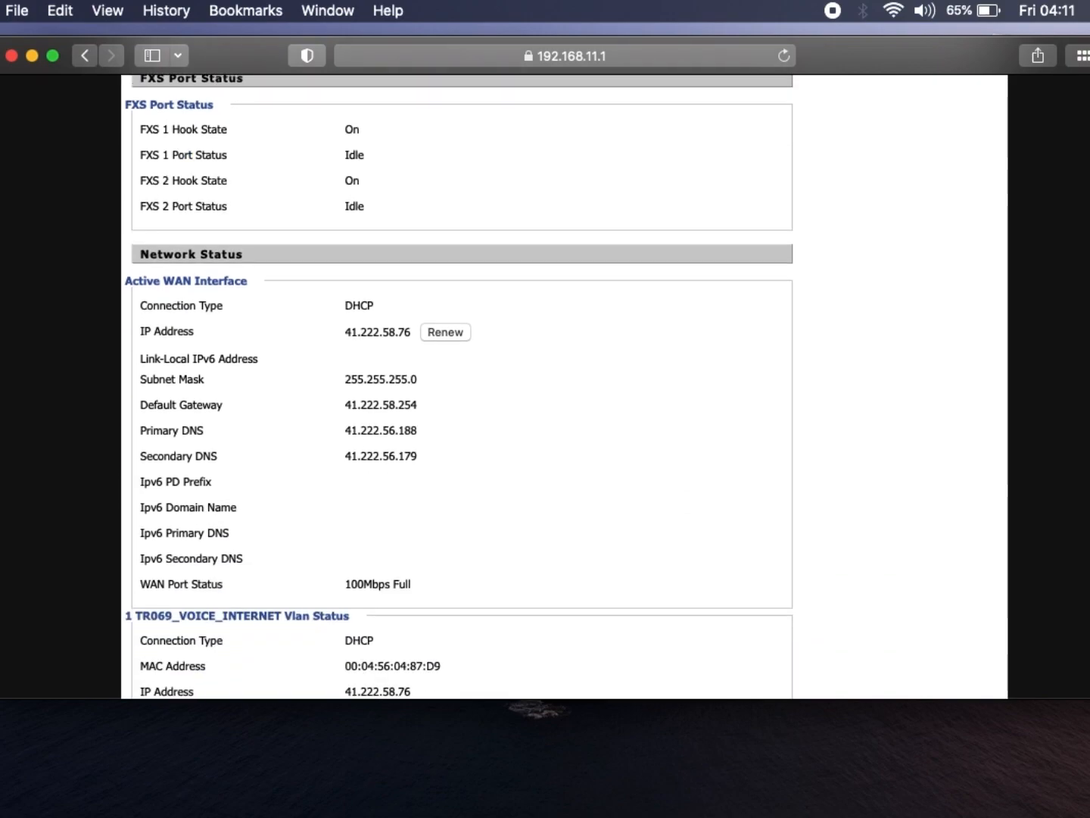
{"action": "scroll", "scroll_direction": "down", "scroll_amount": 3}
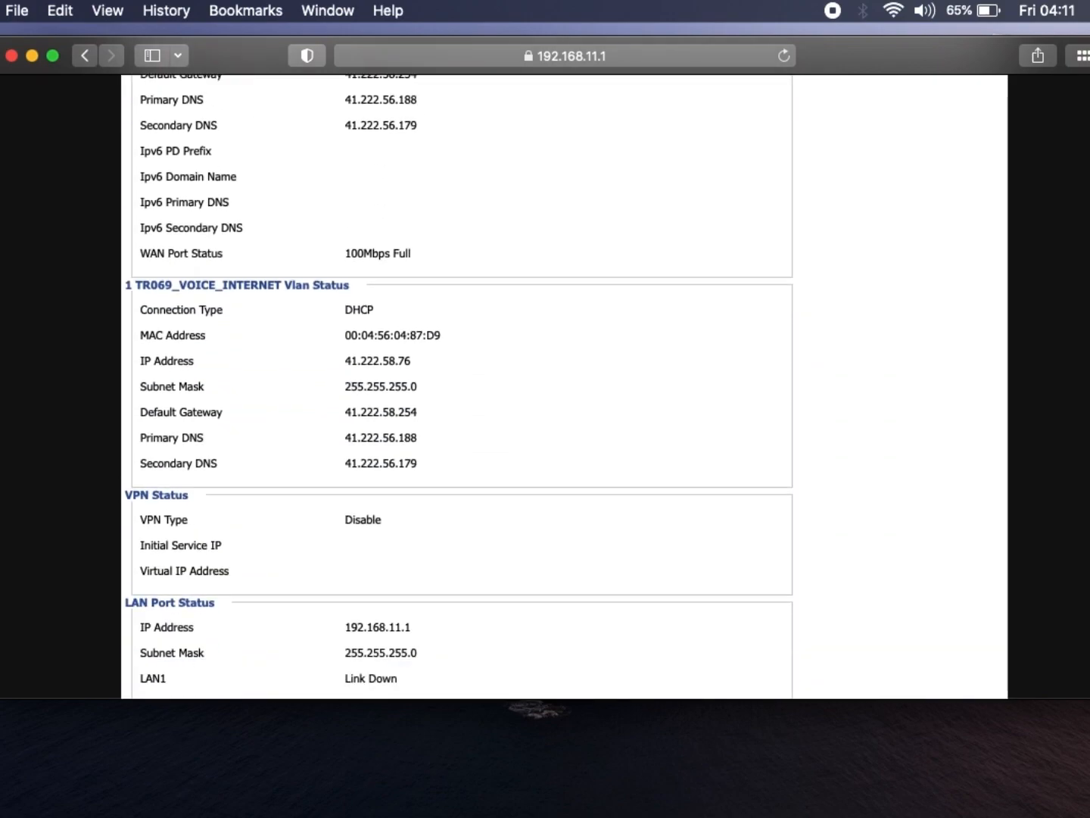
{"action": "scroll", "scroll_direction": "down", "scroll_amount": 3}
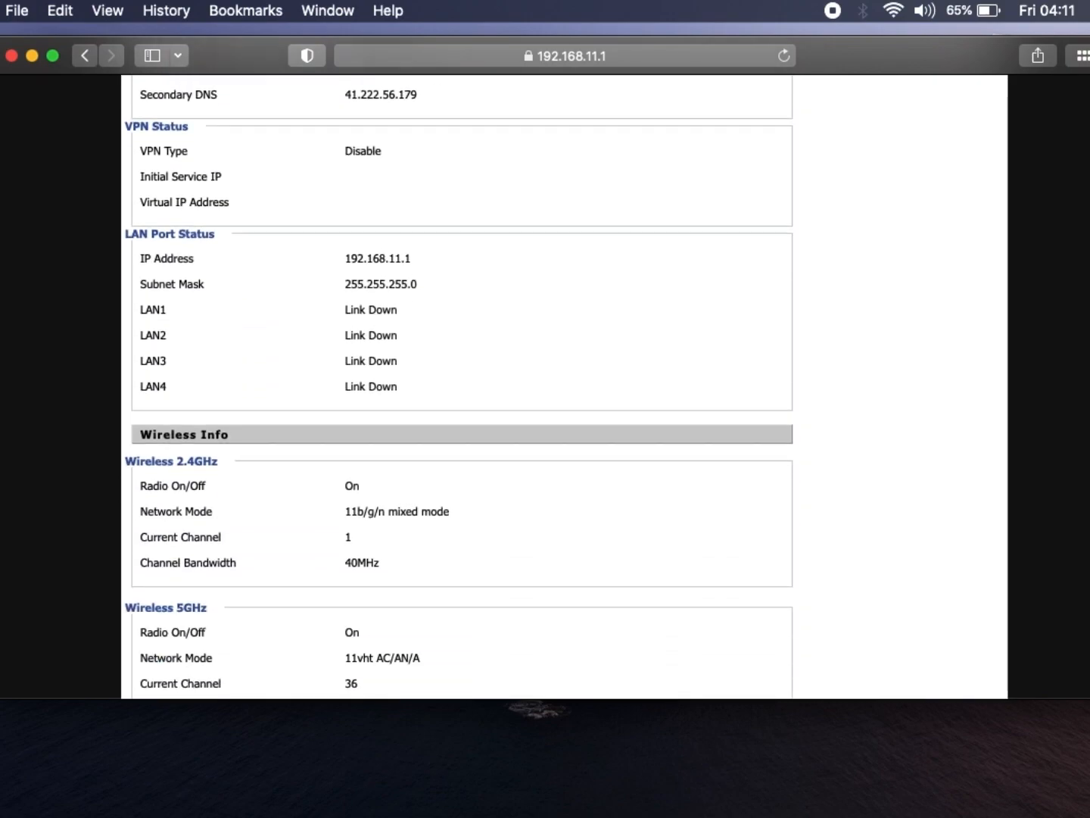
{"action": "scroll", "scroll_direction": "up", "scroll_amount": 3}
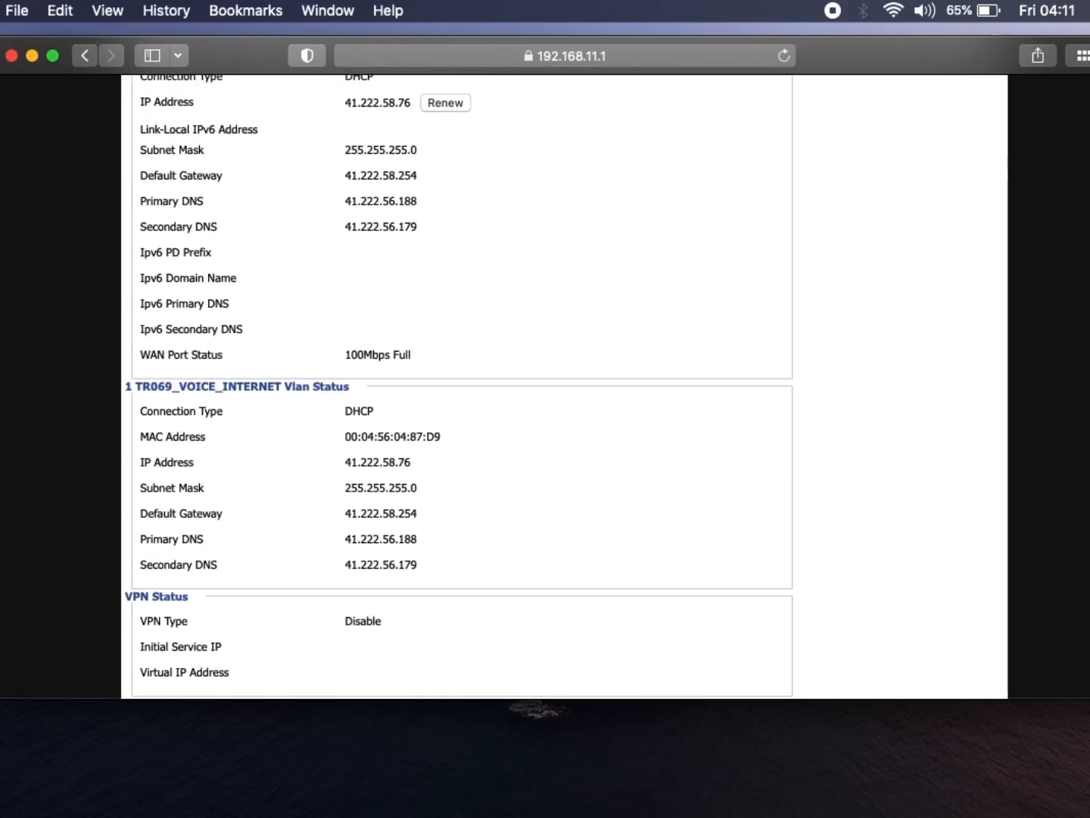
{"action": "scroll", "scroll_direction": "up", "scroll_amount": 3}
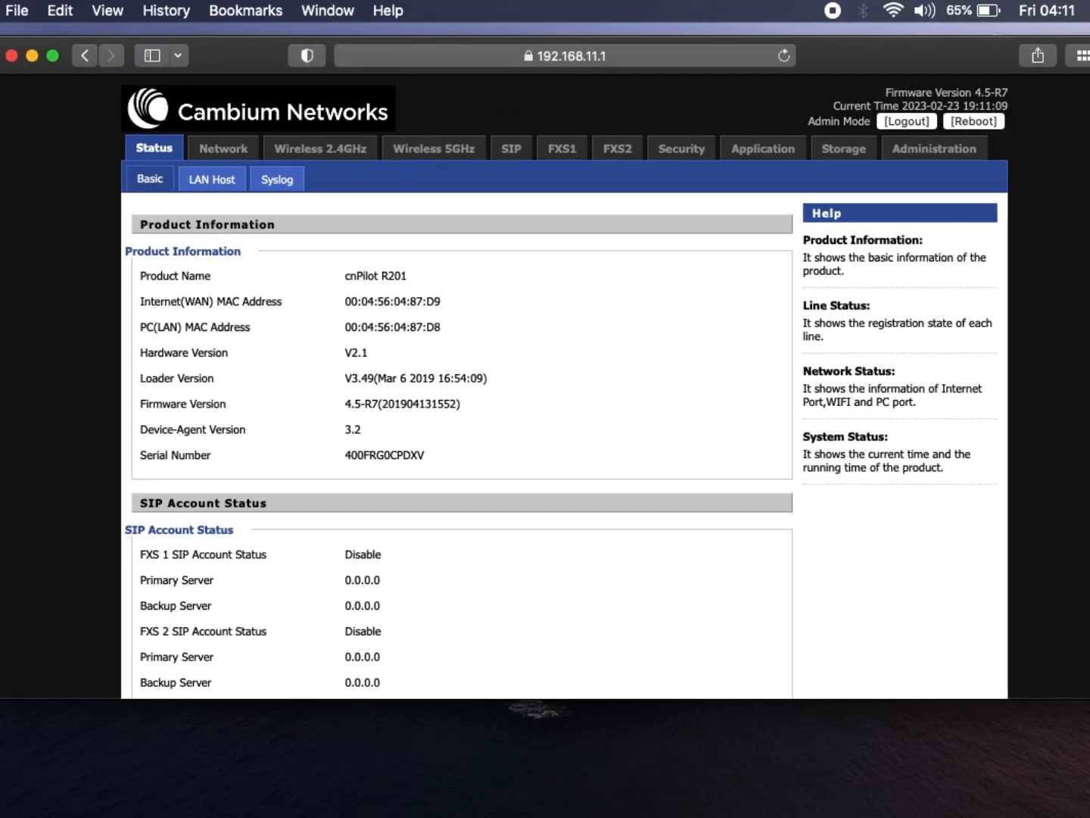
{"action": "mouse_move", "coordinate": [321, 148]}
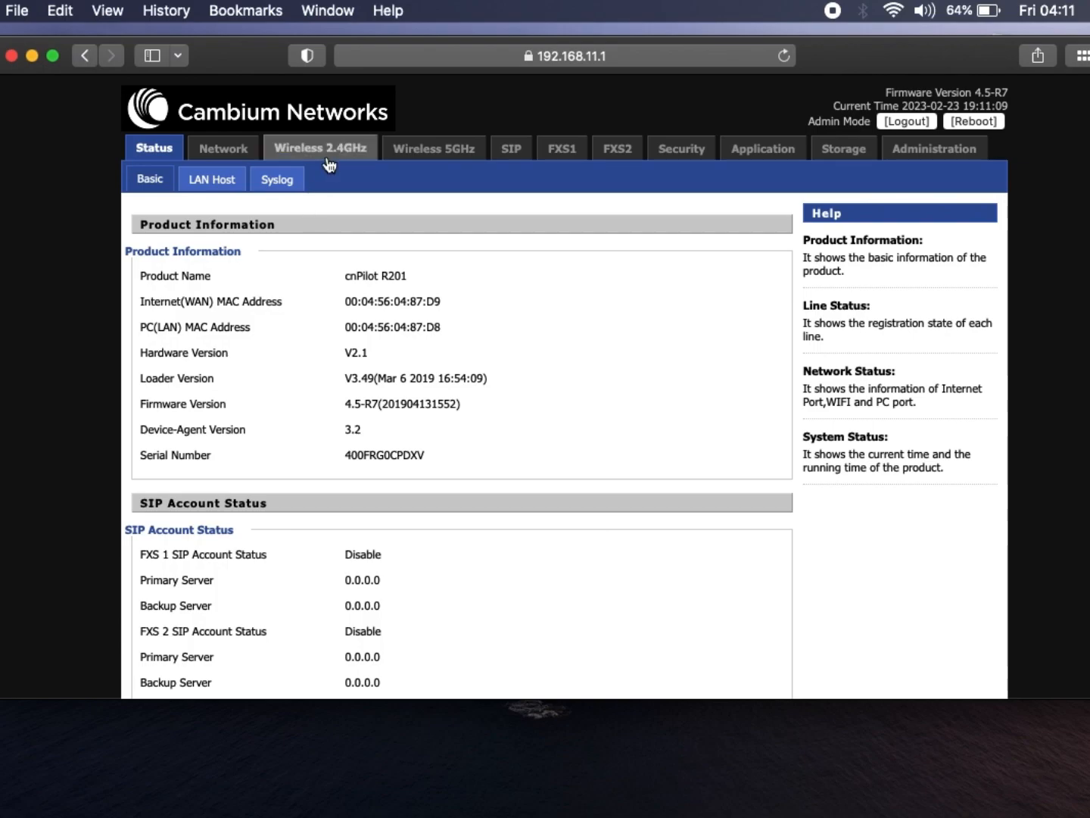
{"action": "left_click", "coordinate": [319, 147]}
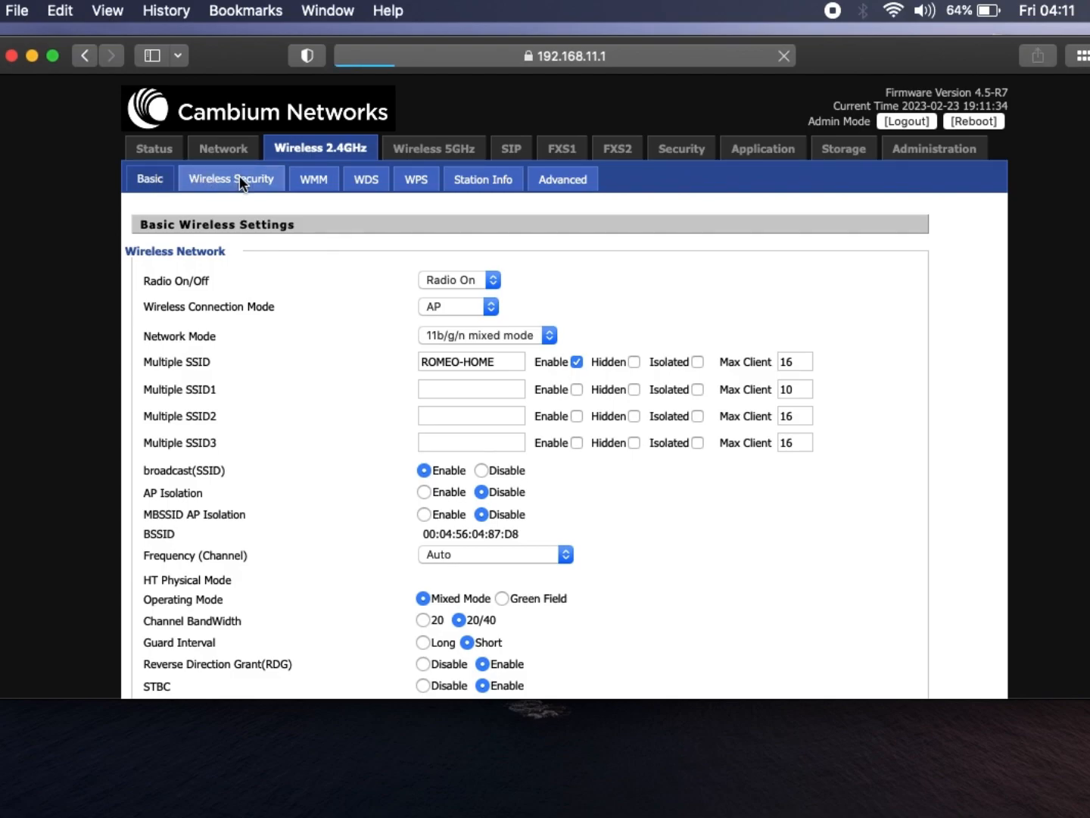
{"action": "left_click", "coordinate": [231, 179]}
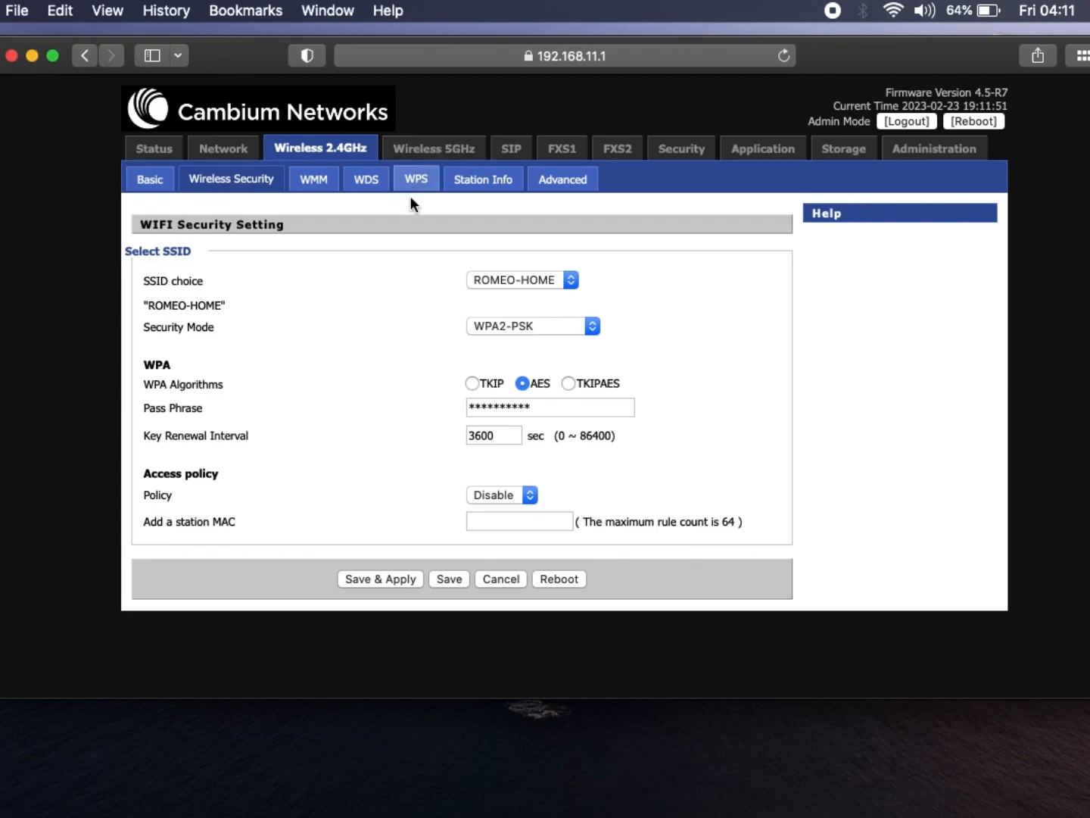
{"action": "mouse_move", "coordinate": [533, 394]}
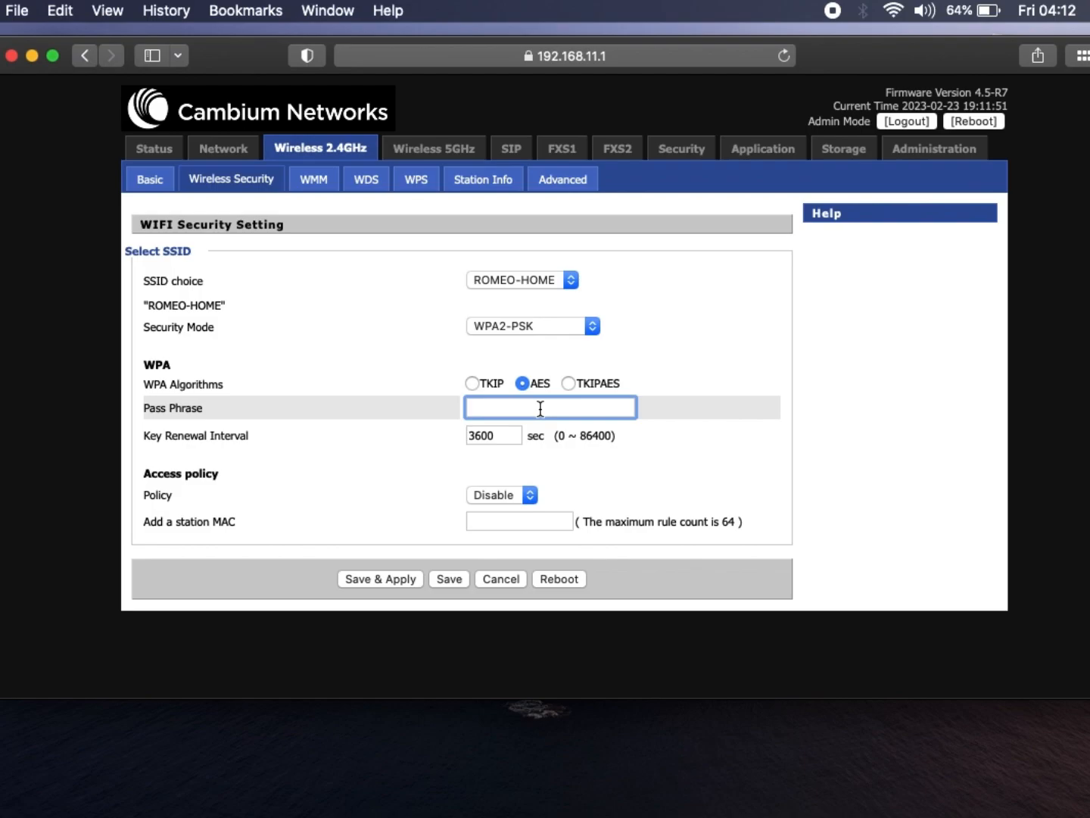
{"action": "type", "text": "vcg"}
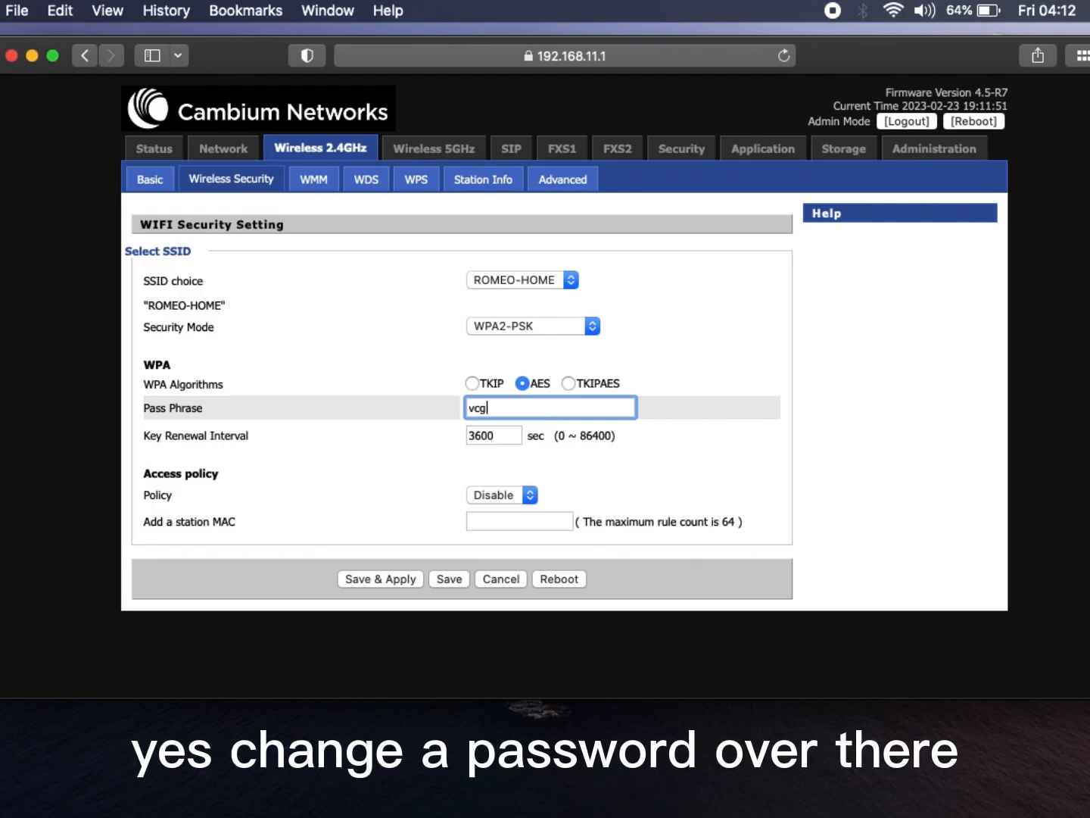
{"action": "type", "text": "hjhhgy"}
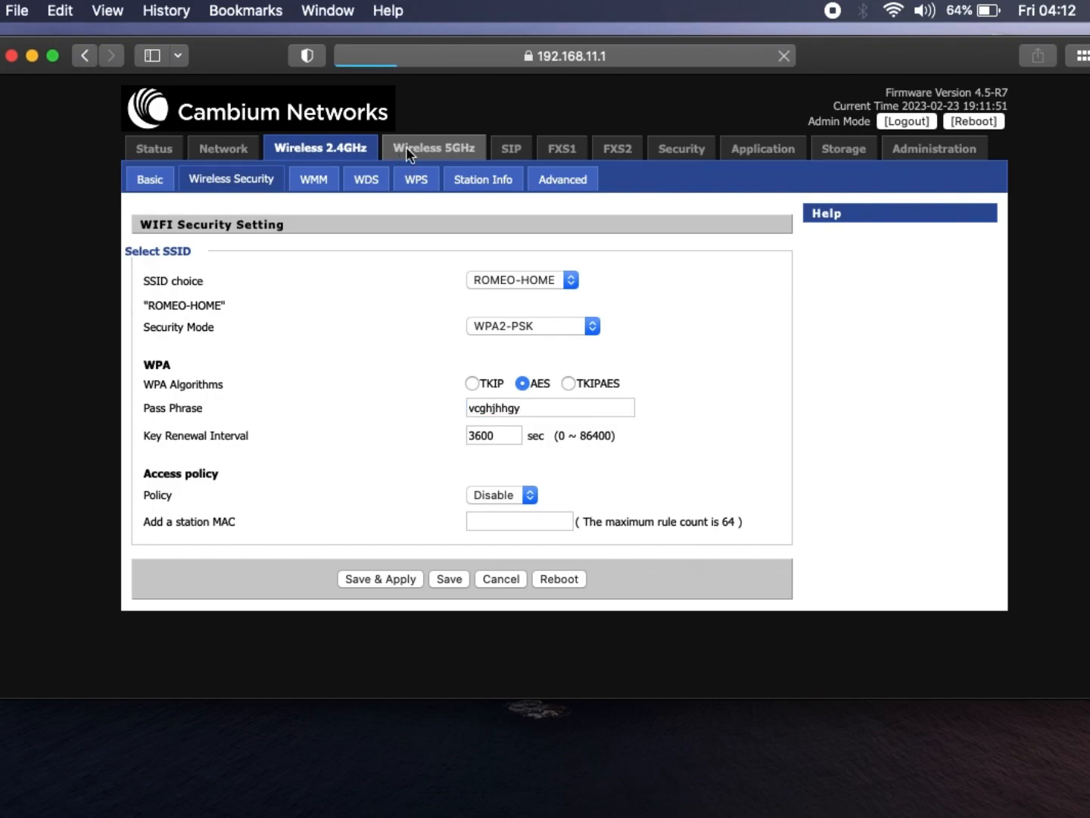
{"action": "left_click", "coordinate": [434, 147]}
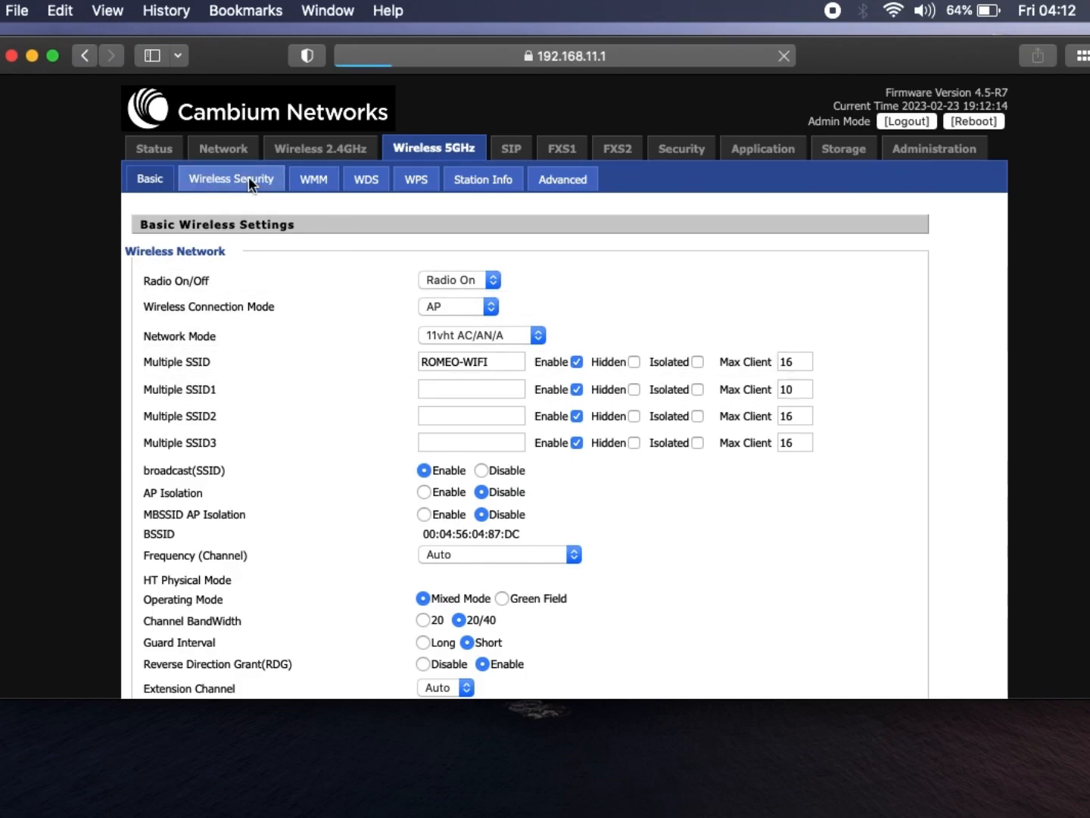
{"action": "left_click", "coordinate": [231, 178]}
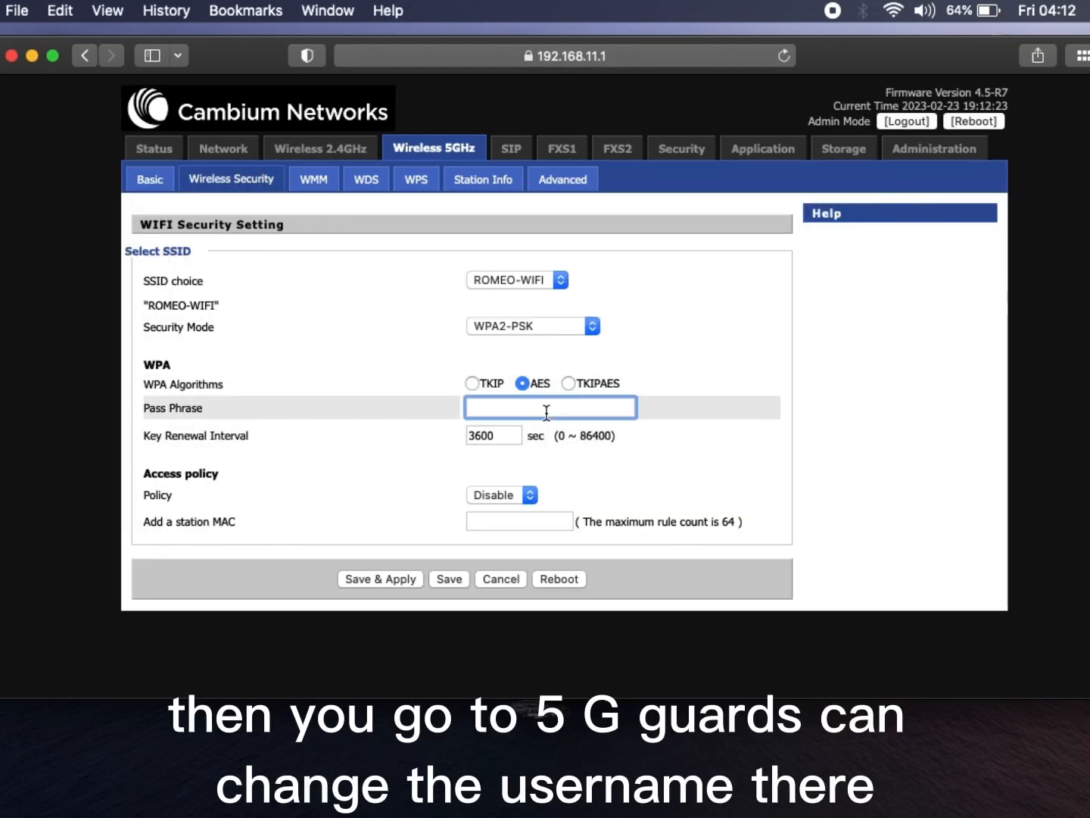
{"action": "type", "text": "bvgvh"}
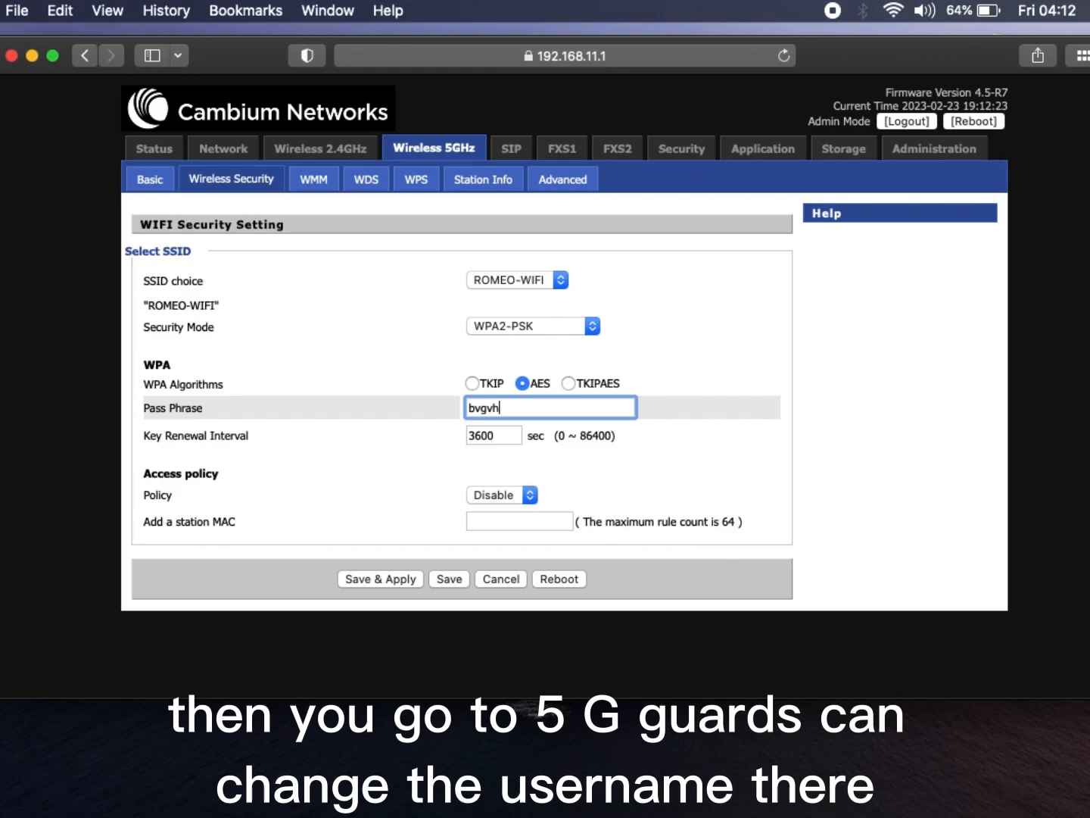
{"action": "type", "text": "h"}
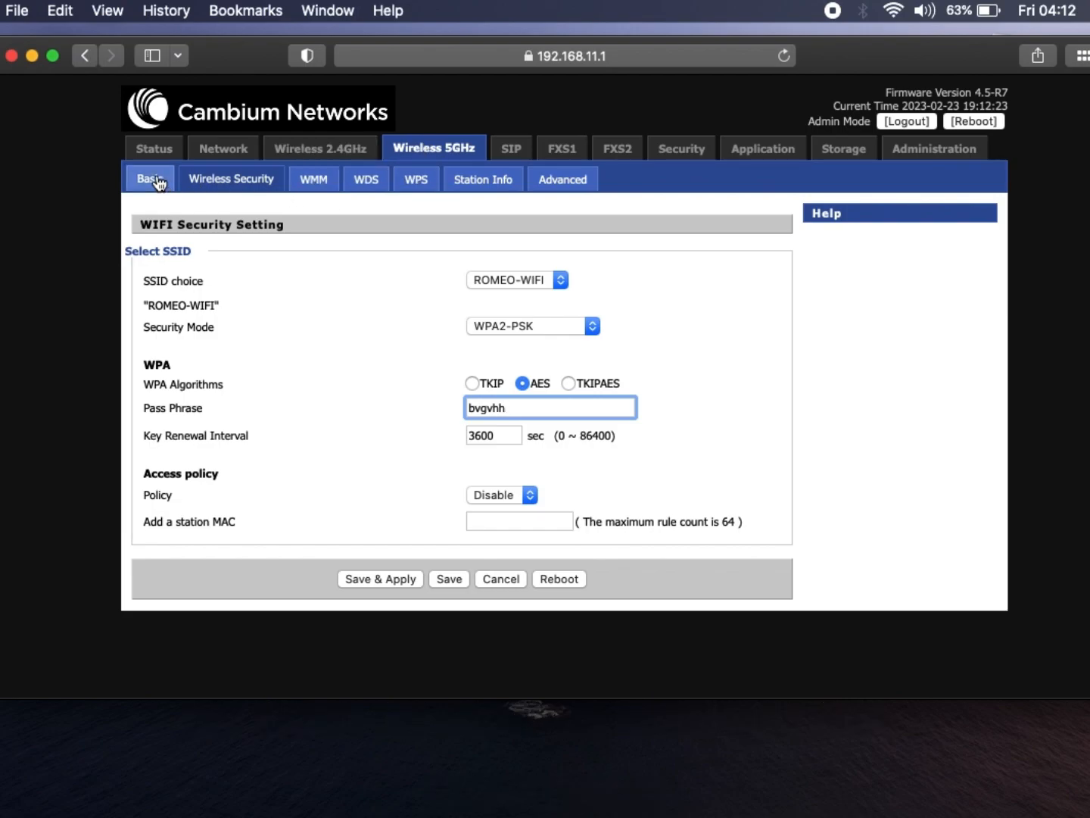
On the 5GHz Basic page, replace SSID ROMEO-WIFI with Rjhhjjj and review settings.
{"action": "left_click", "coordinate": [149, 179]}
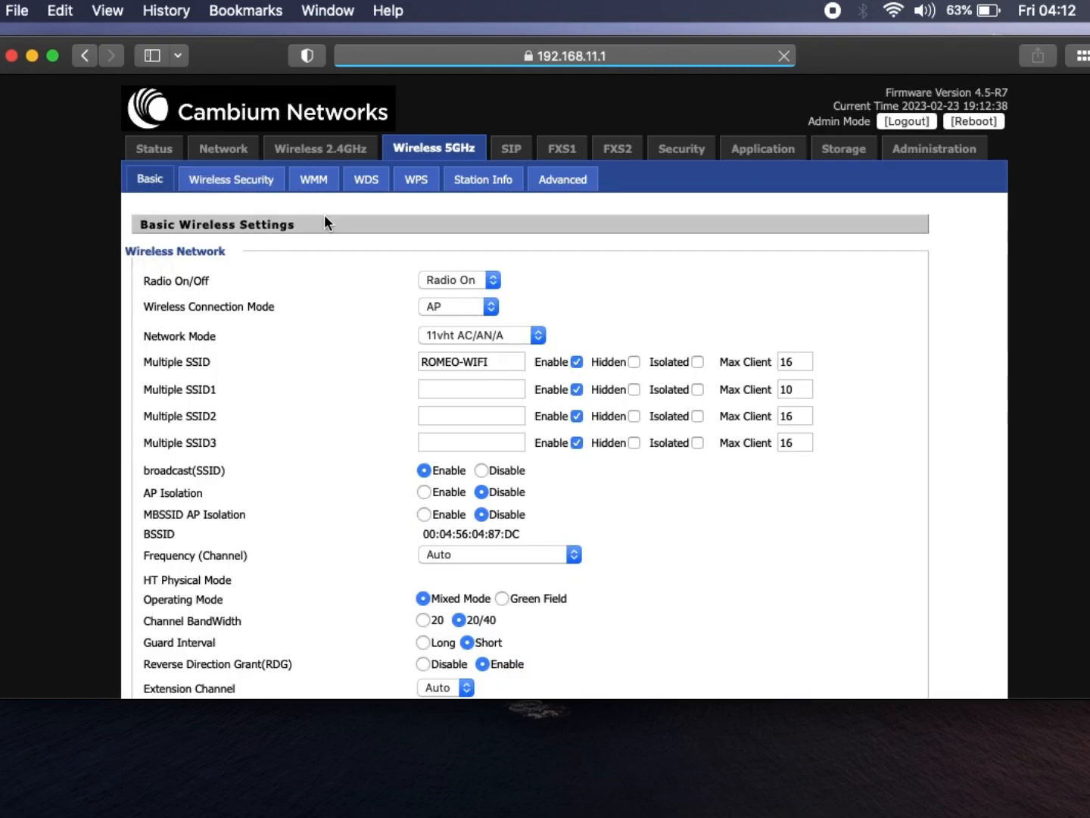
{"action": "left_click", "coordinate": [471, 361]}
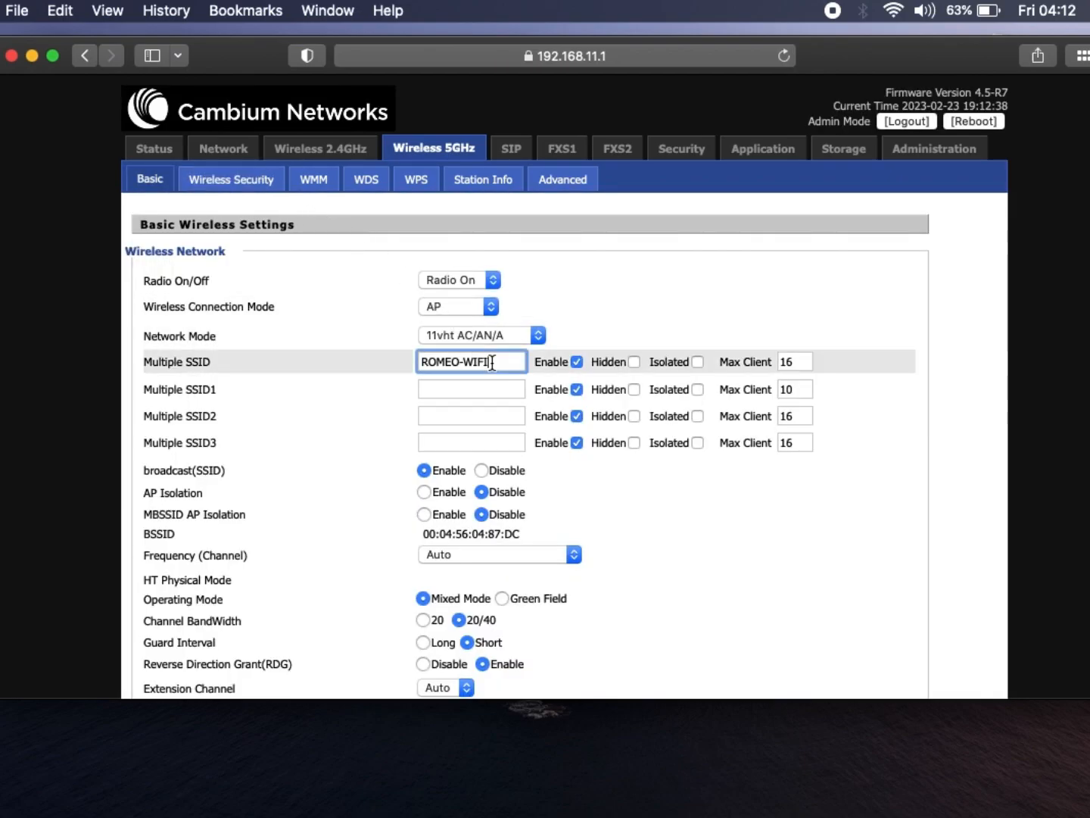
{"action": "key", "text": "Backspace"}
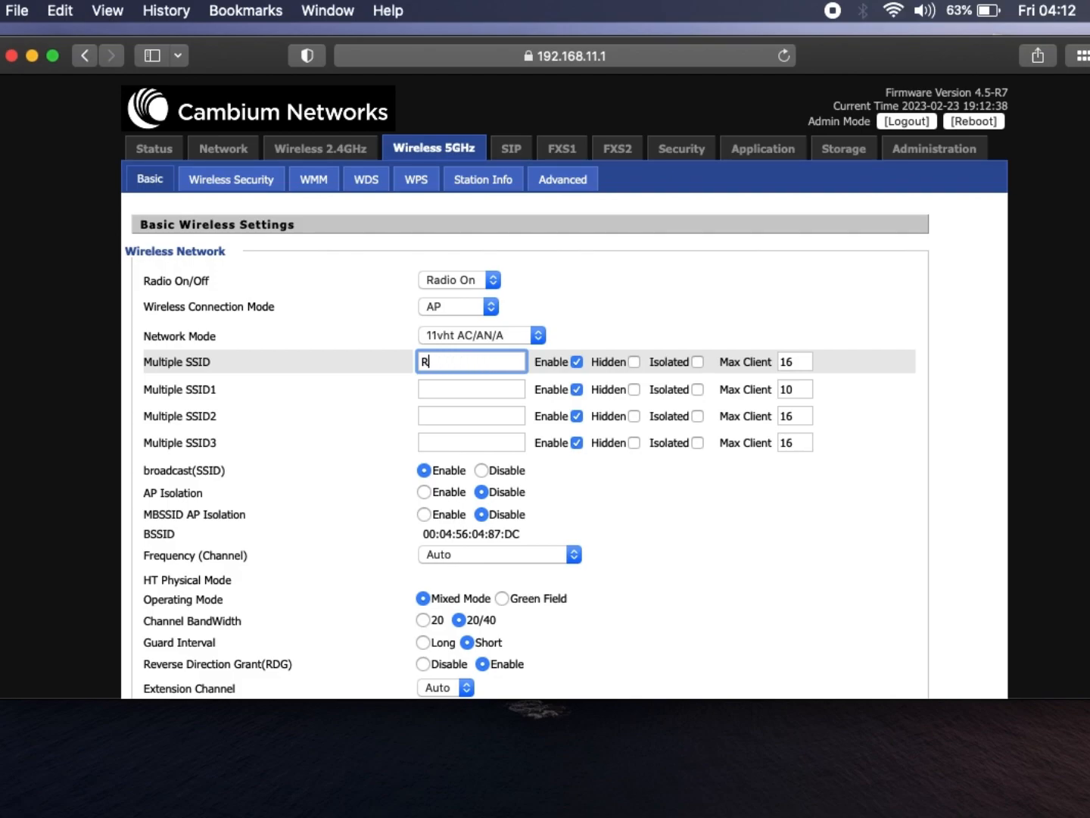
{"action": "type", "text": "R"}
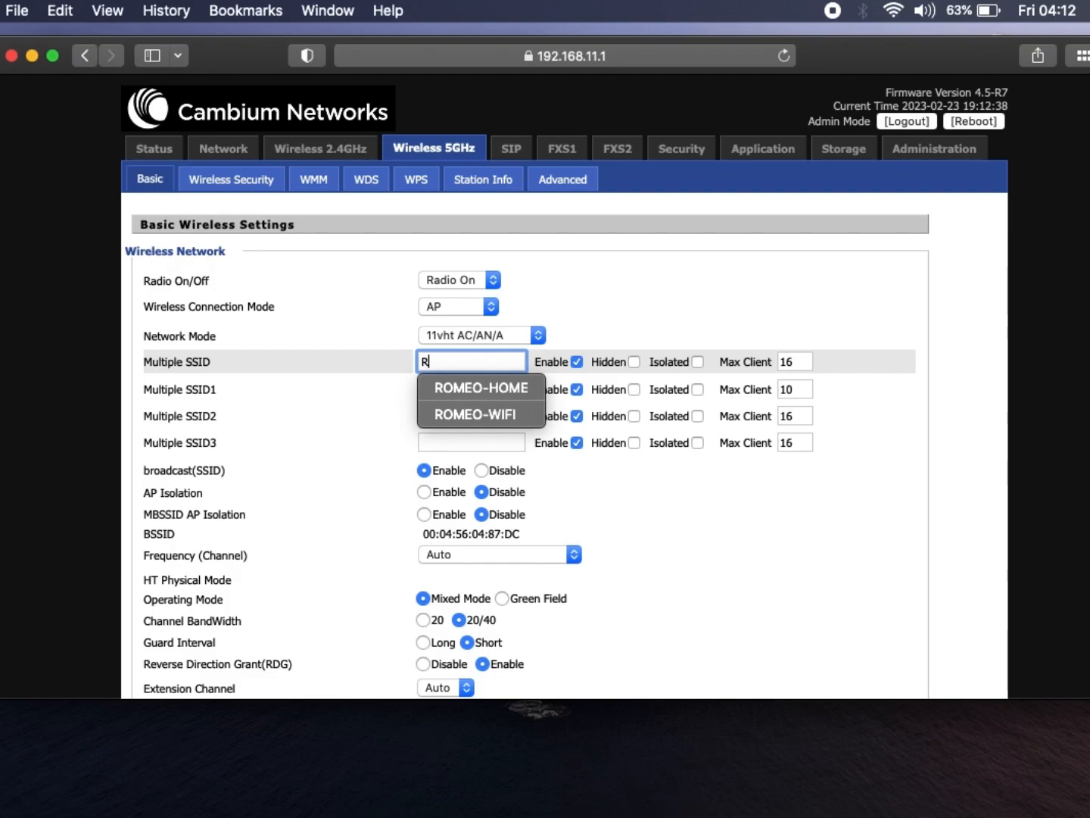
{"action": "mouse_move", "coordinate": [380, 489]}
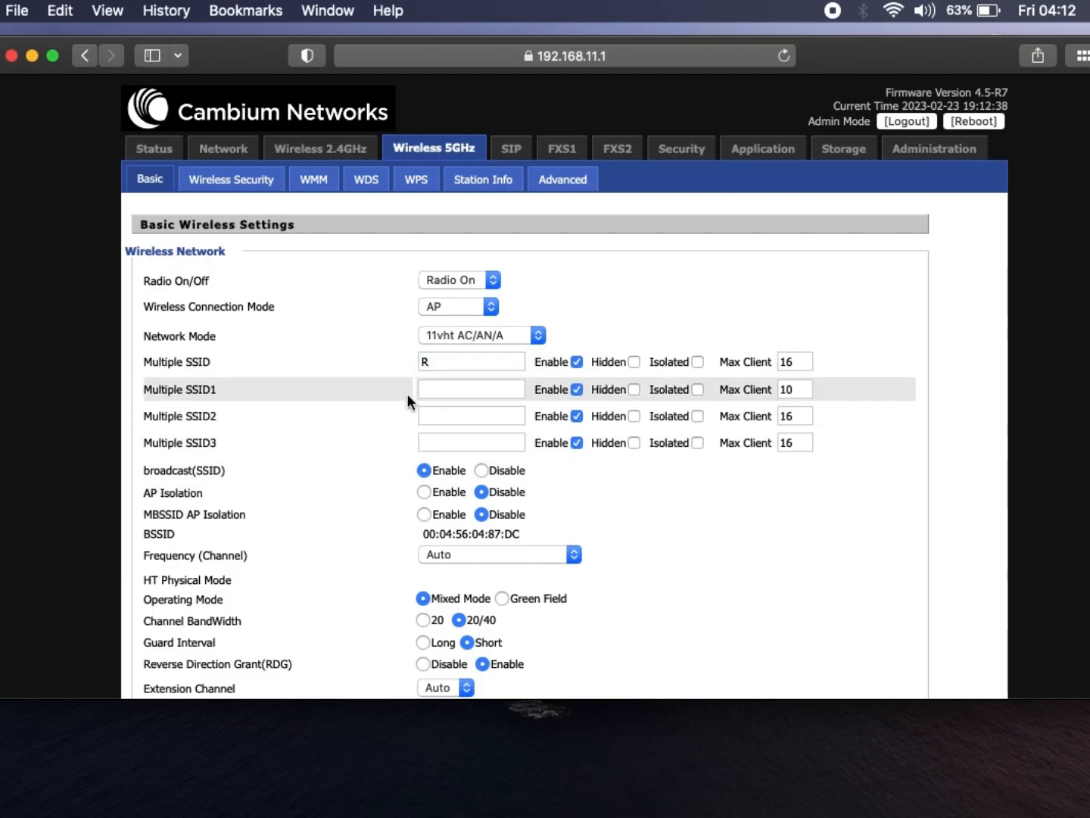
{"action": "left_click", "coordinate": [471, 361]}
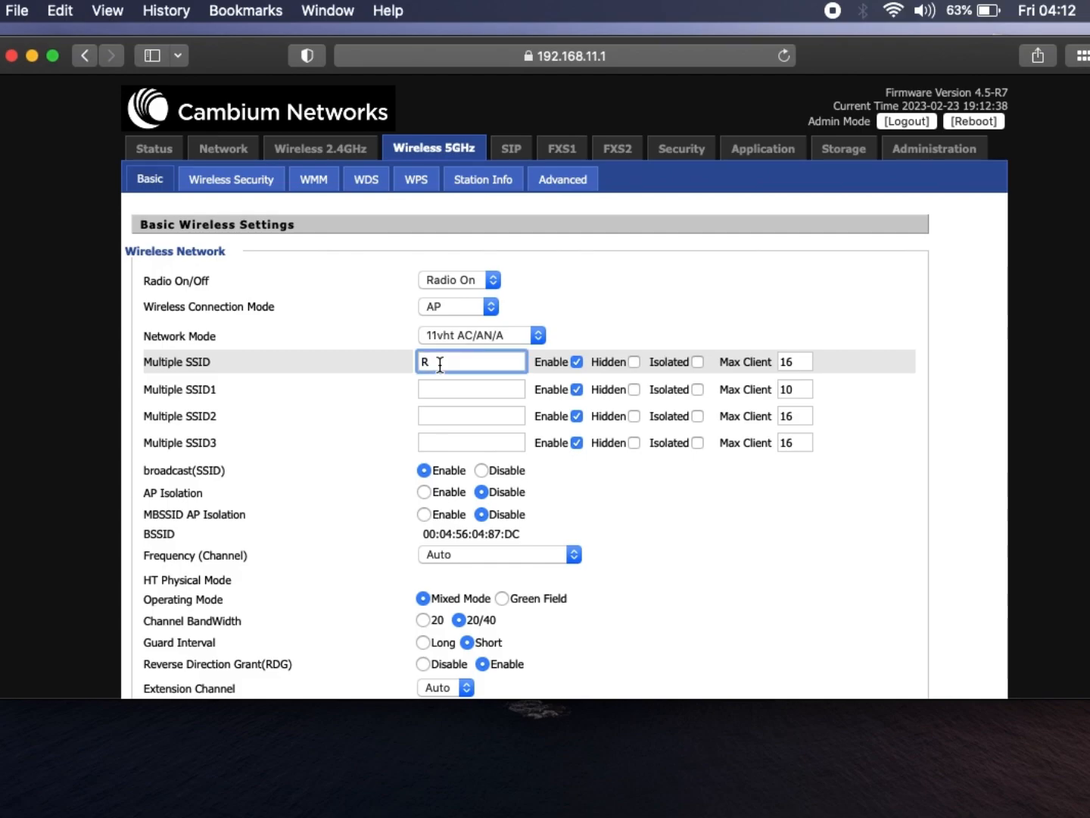
{"action": "type", "text": "jh"}
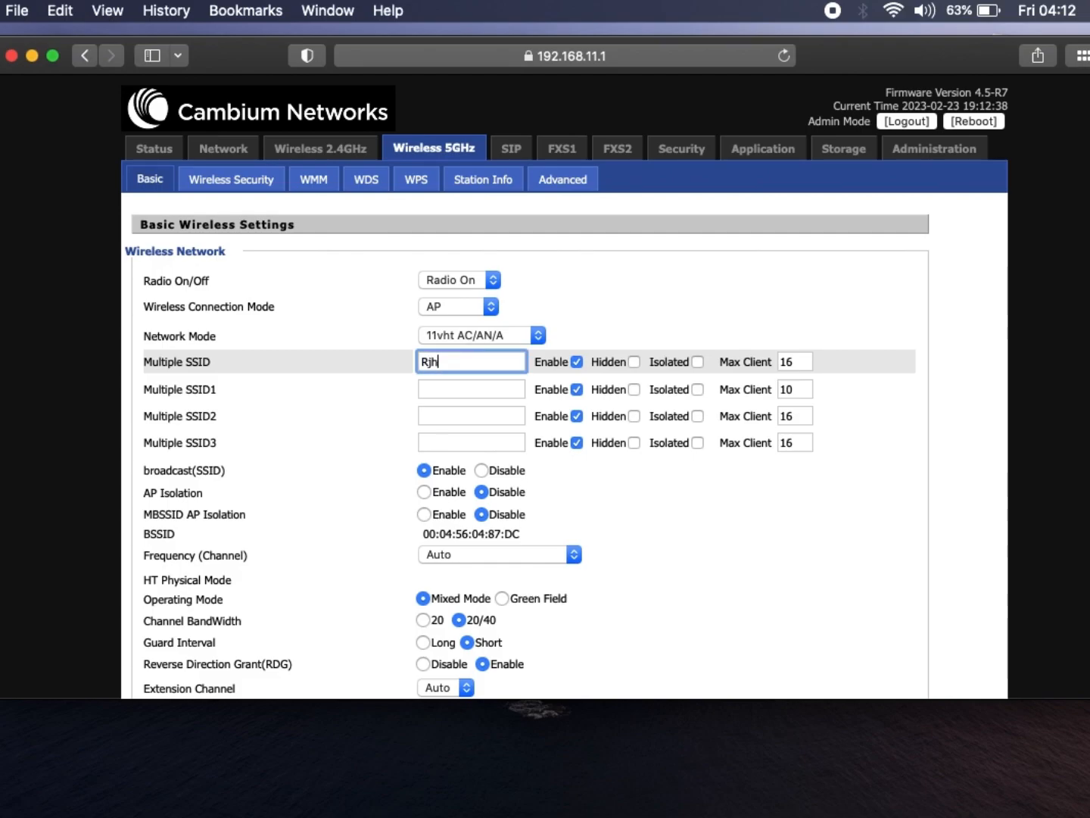
{"action": "type", "text": "hjjj"}
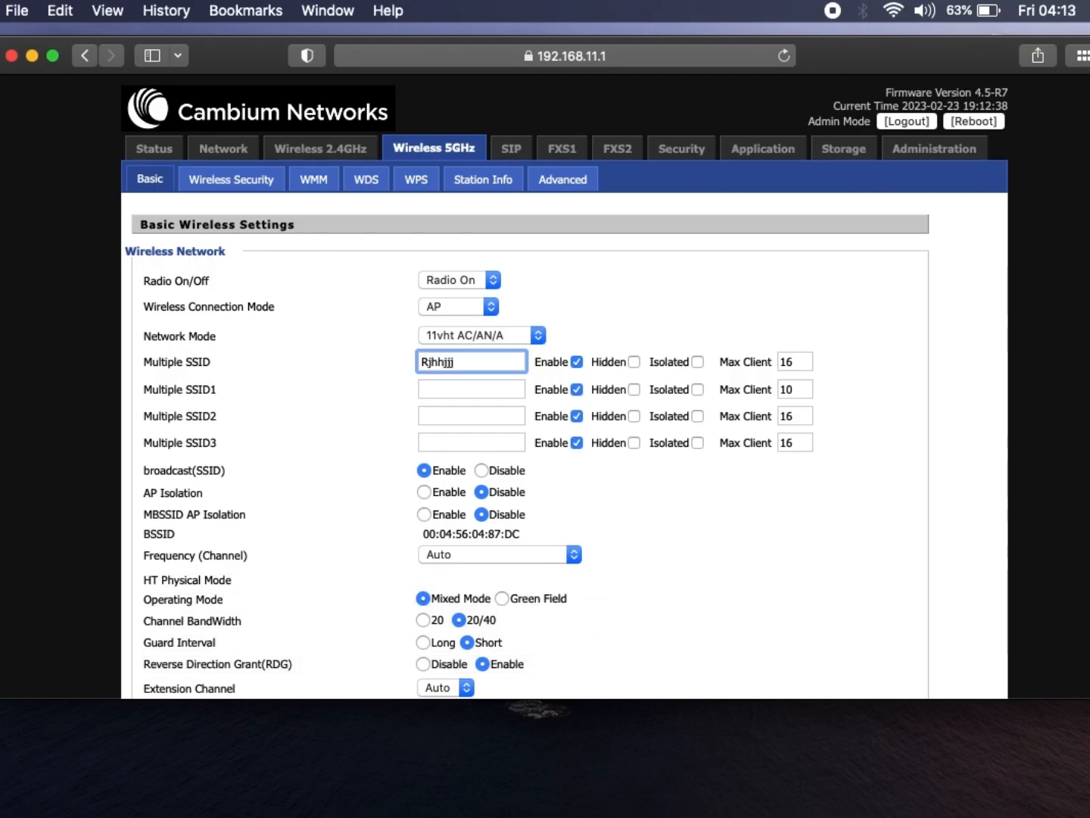
{"action": "mouse_move", "coordinate": [962, 491]}
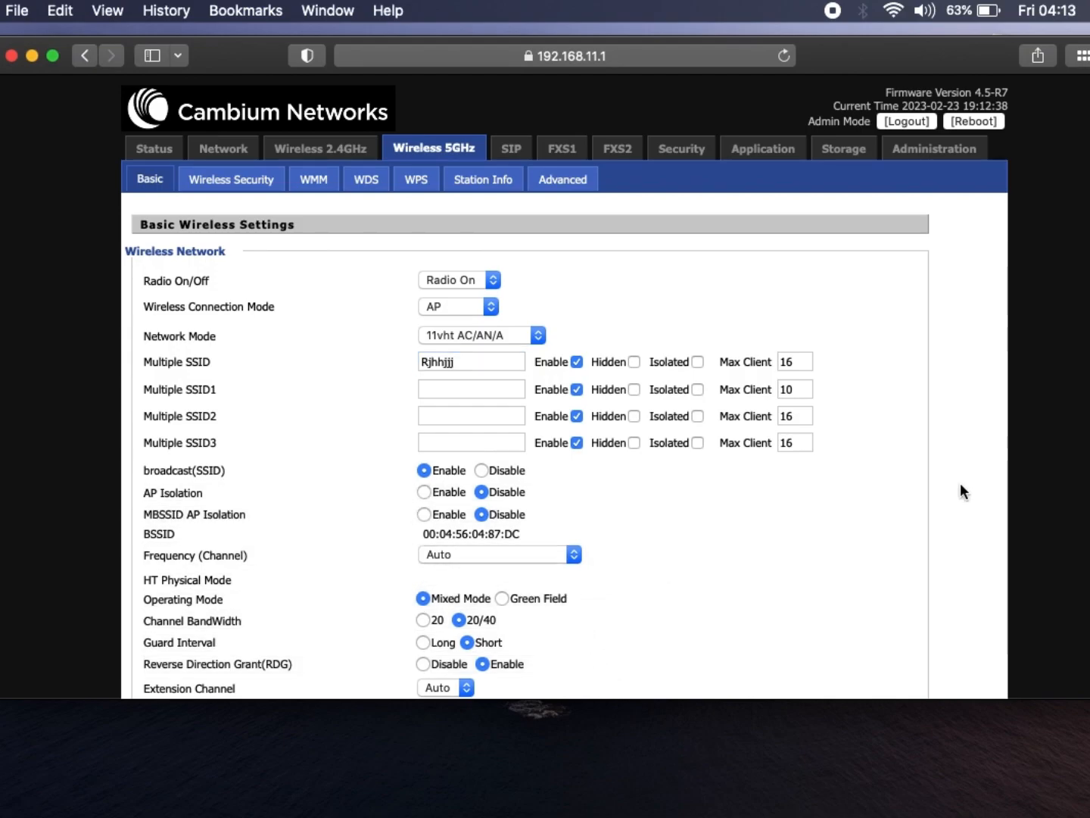
{"action": "scroll", "scroll_direction": "down", "scroll_amount": 3}
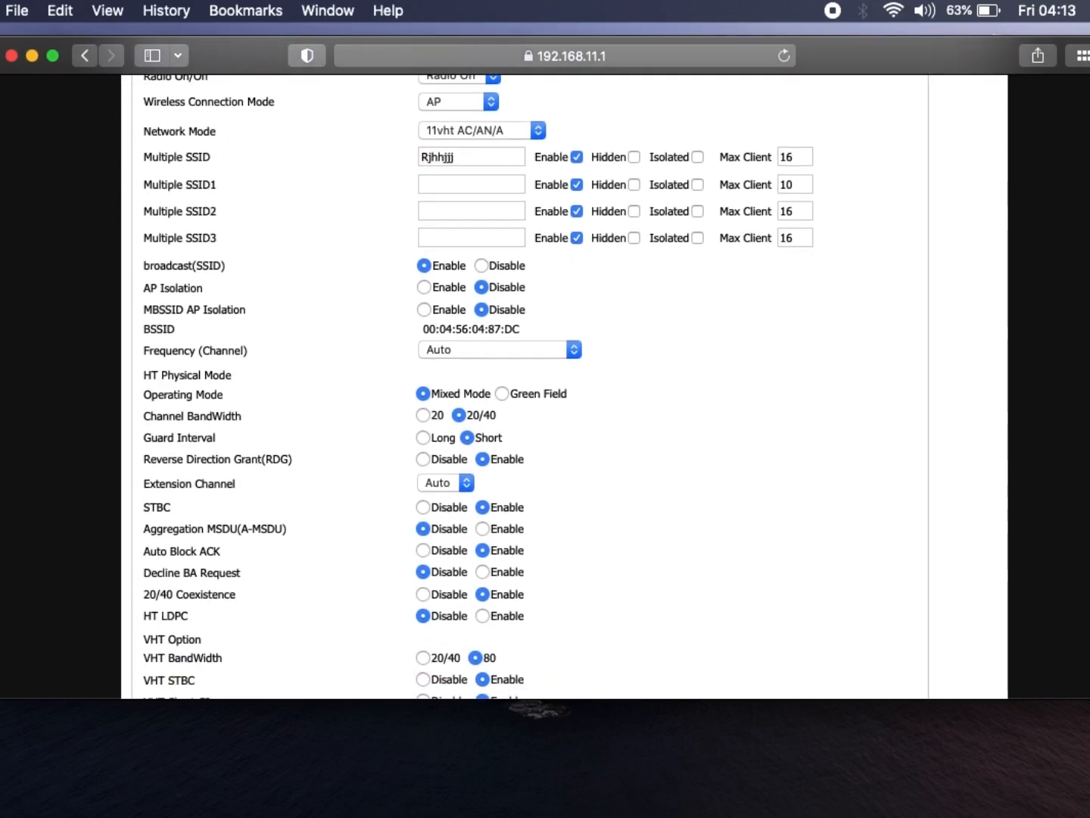
{"action": "scroll", "scroll_direction": "up", "scroll_amount": 3}
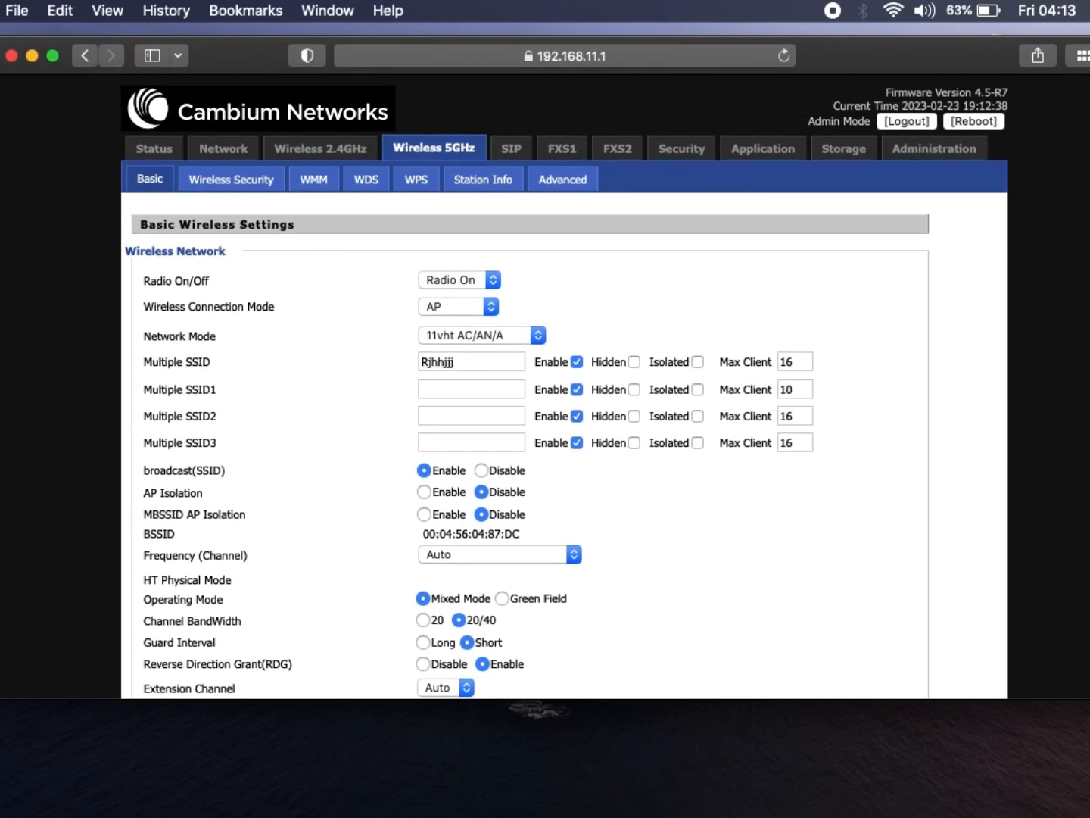
{"action": "mouse_move", "coordinate": [912, 171]}
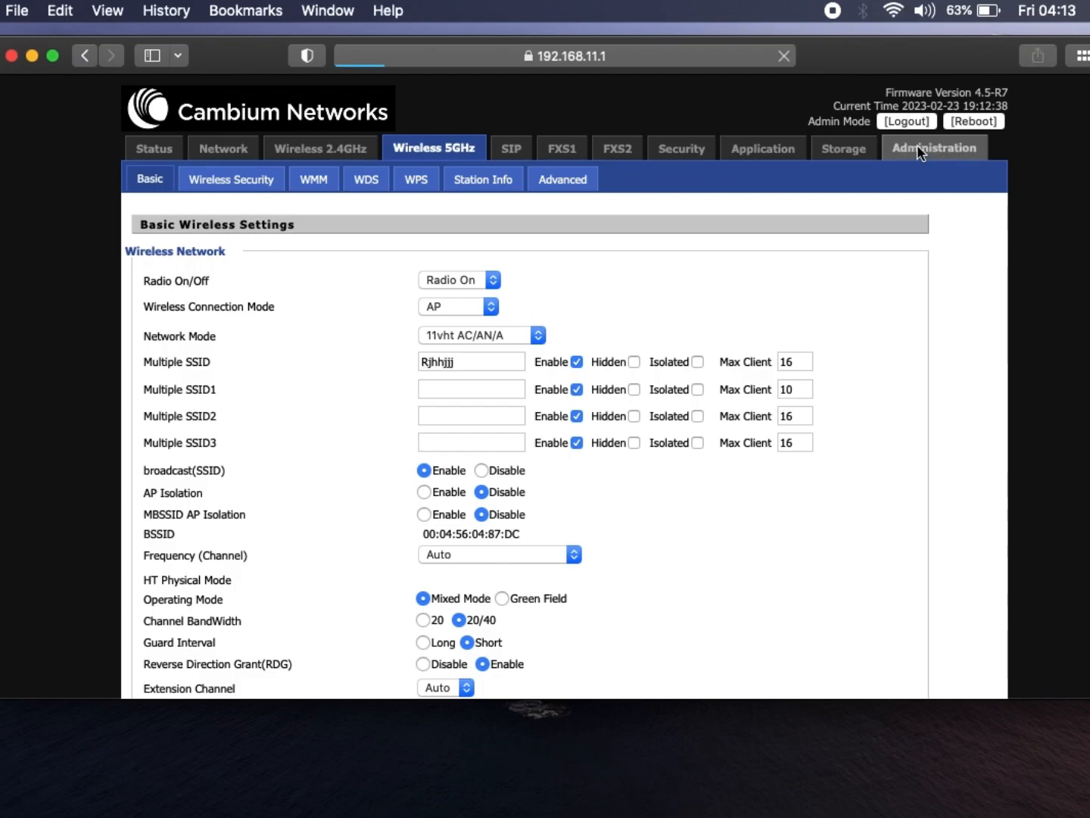
On the Administration page, fill New and Confirm Password with the suggested strong password.
{"action": "left_click", "coordinate": [935, 147]}
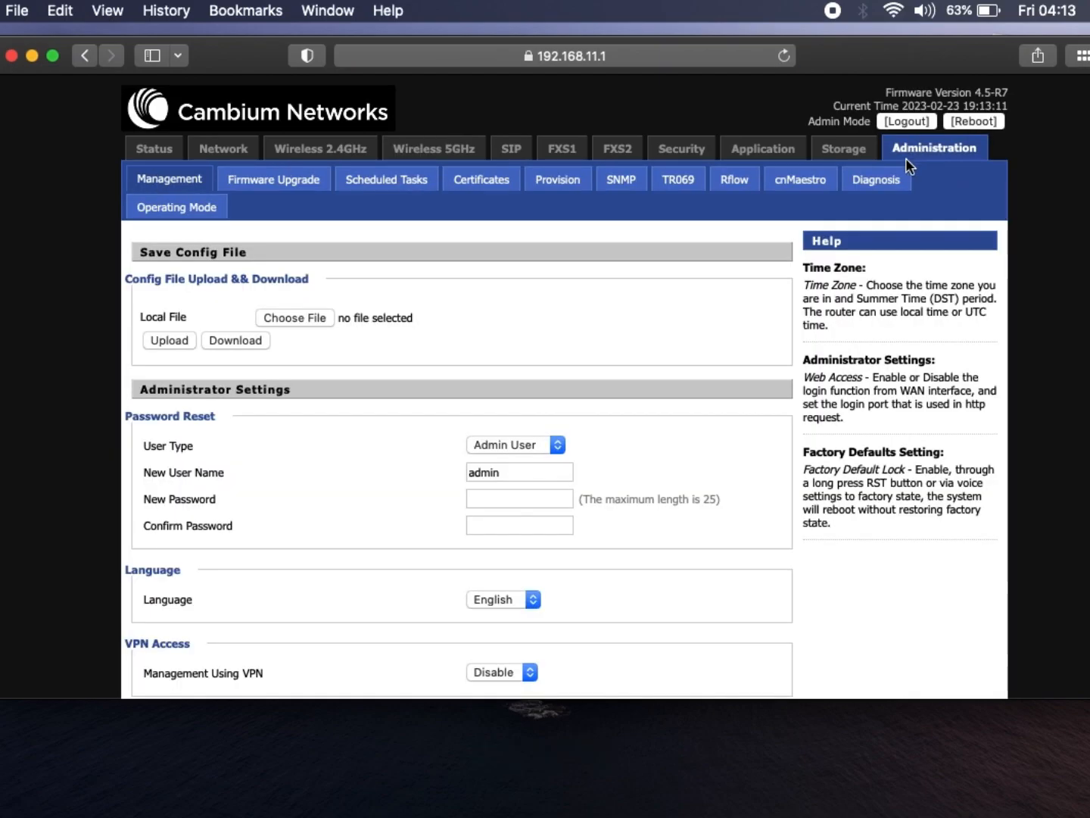
{"action": "mouse_move", "coordinate": [757, 140]}
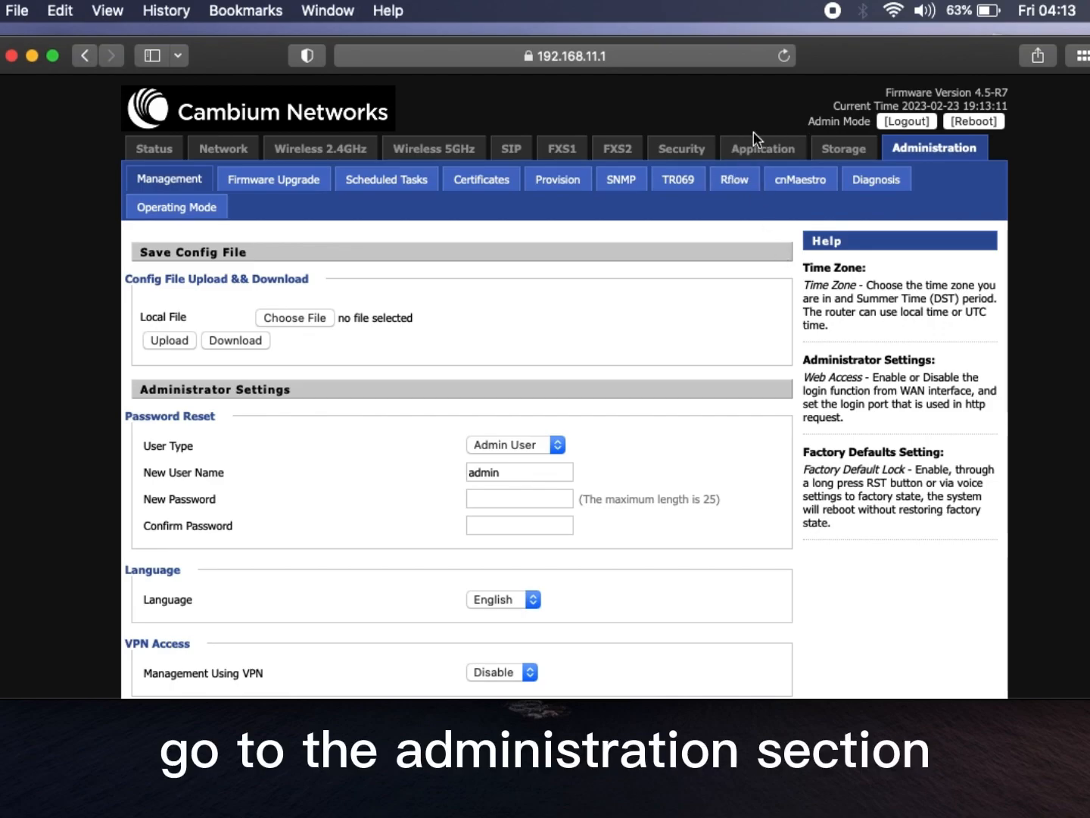
{"action": "left_click", "coordinate": [519, 472]}
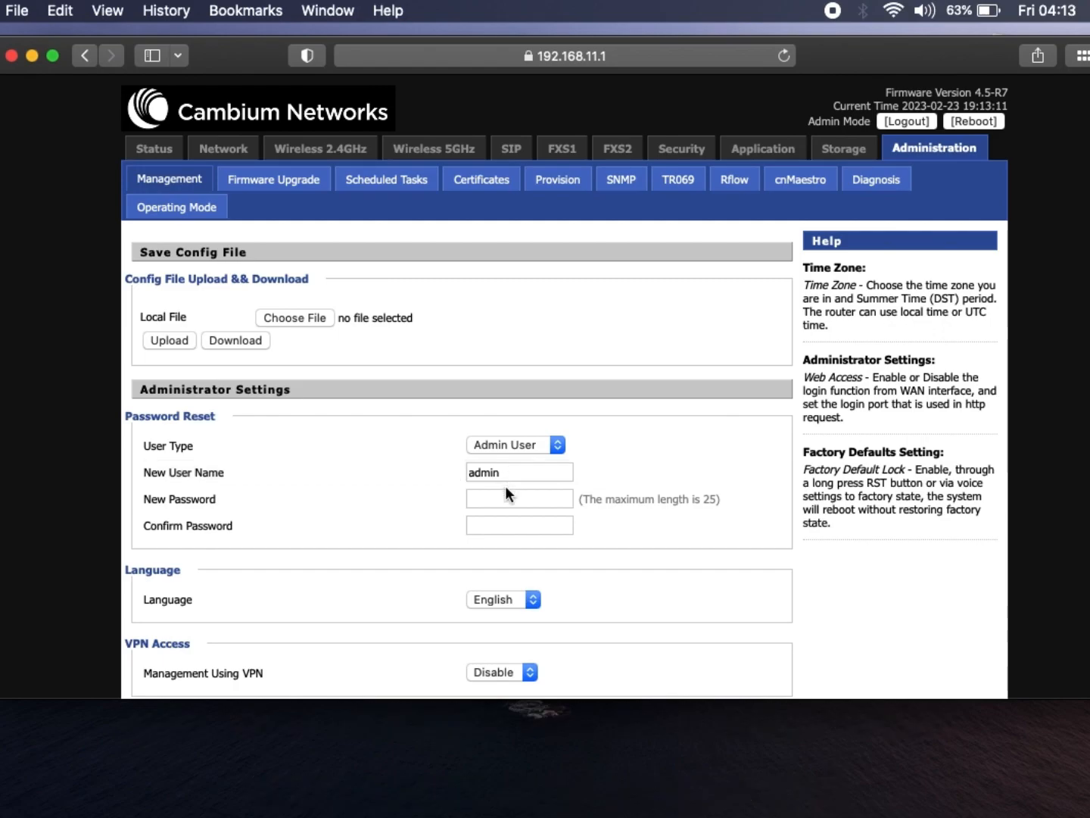
{"action": "left_click", "coordinate": [519, 499]}
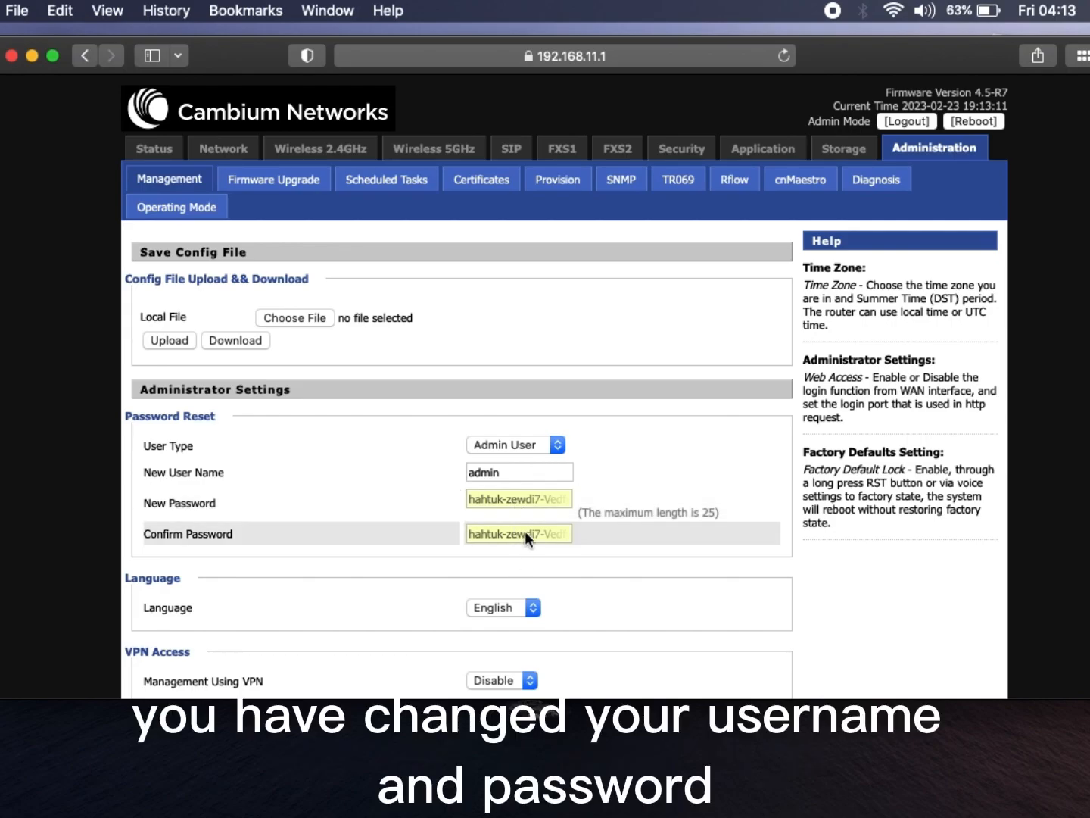
{"action": "mouse_move", "coordinate": [670, 526]}
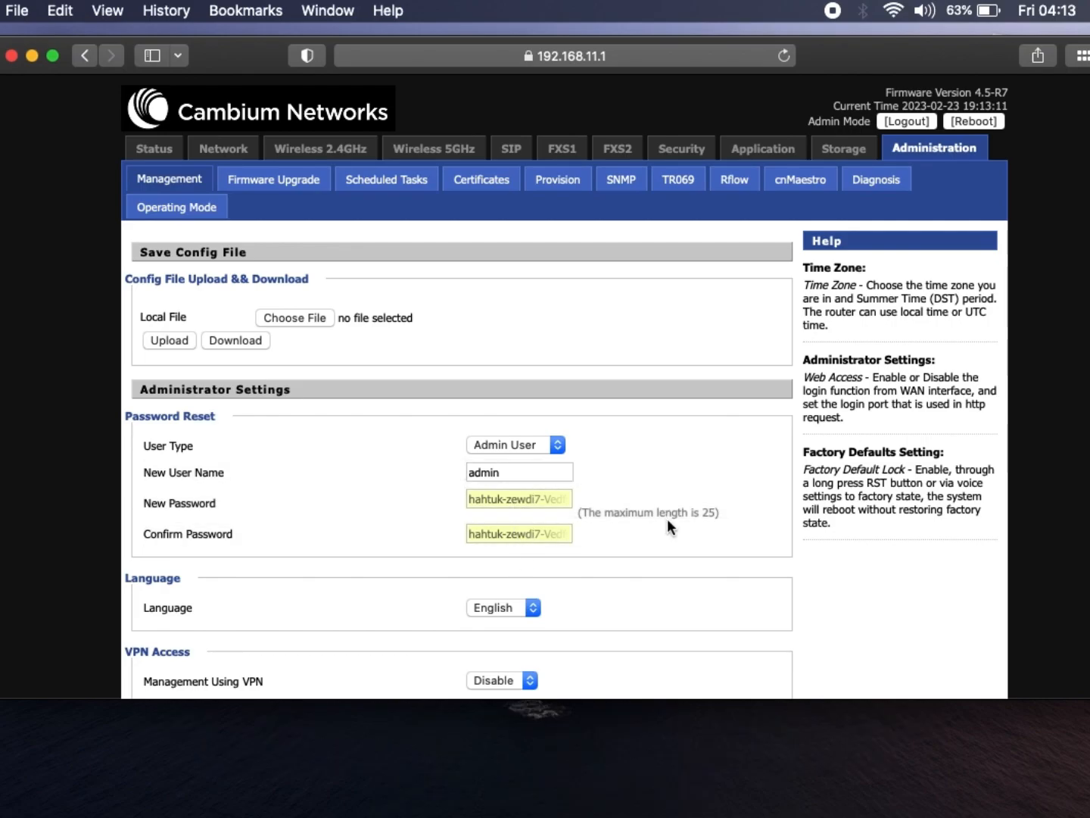